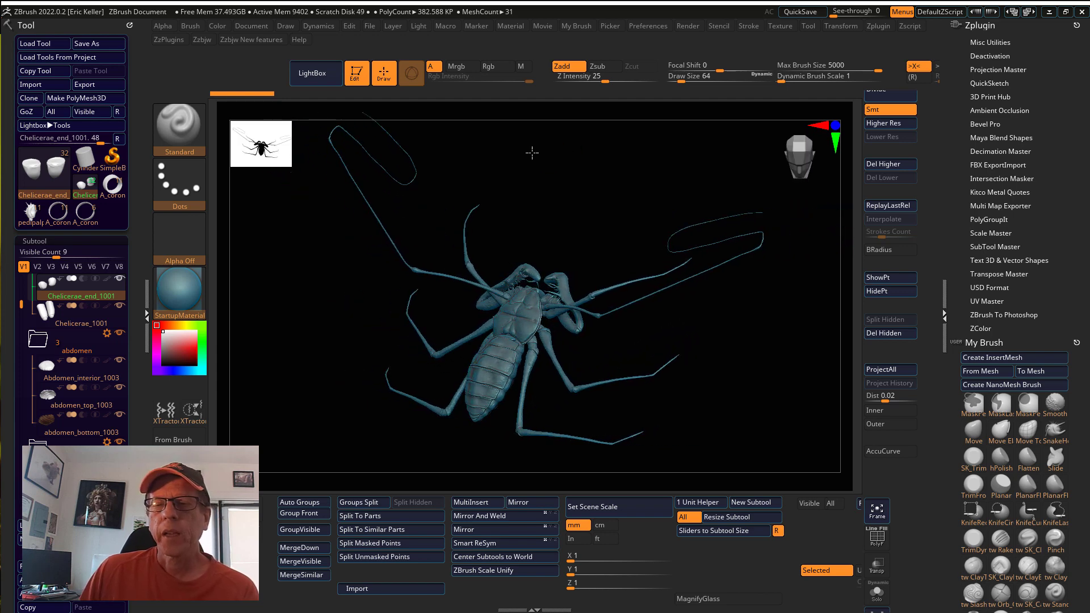
# Step: Scroll to 'Sculpting an Amblypygid' and open its tailless whip scorpion playlist on YouTube
pyautogui.moveTo(531, 194); pyautogui.dragTo(569, 198)
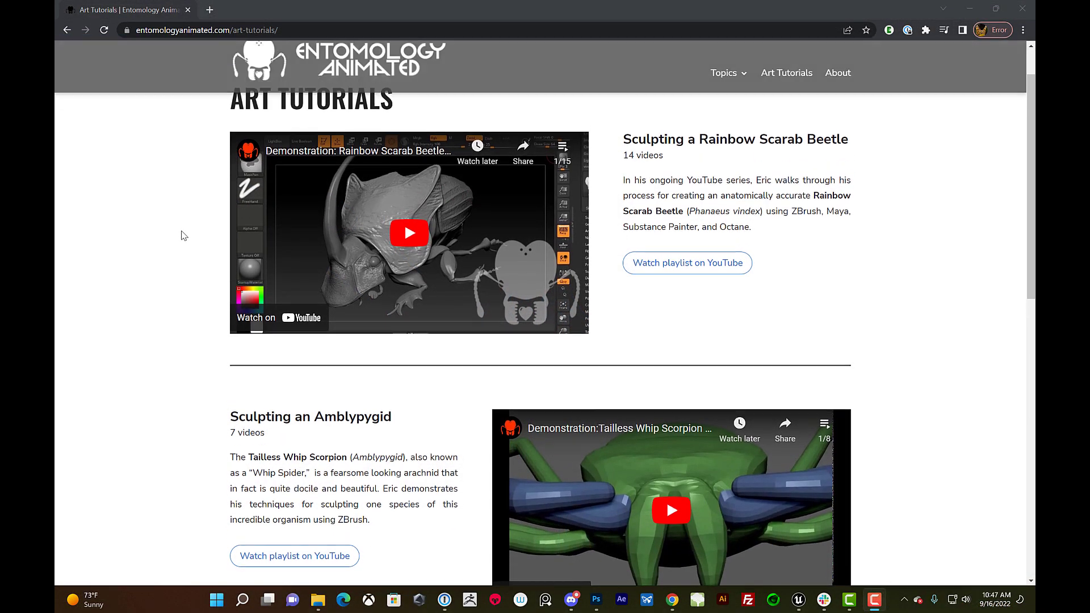
pyautogui.scroll(-3)
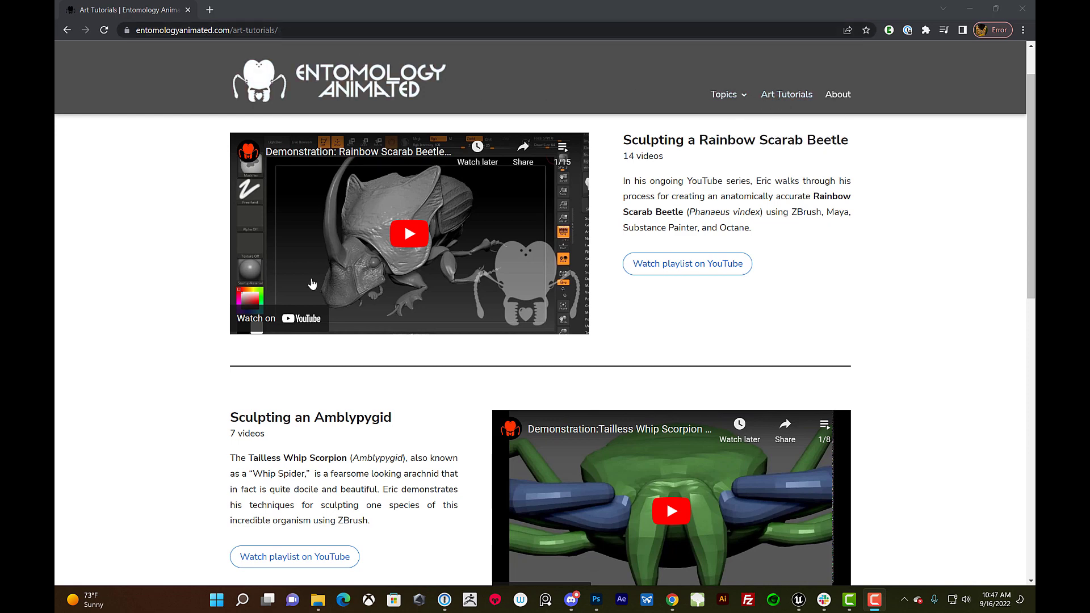
pyautogui.scroll(-3)
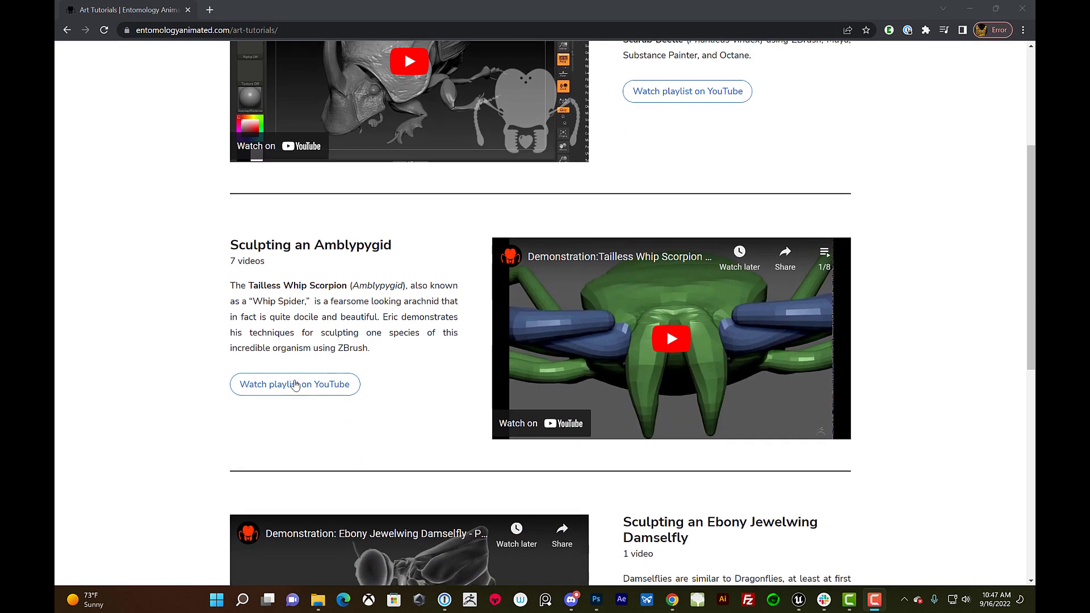
pyautogui.click(294, 385)
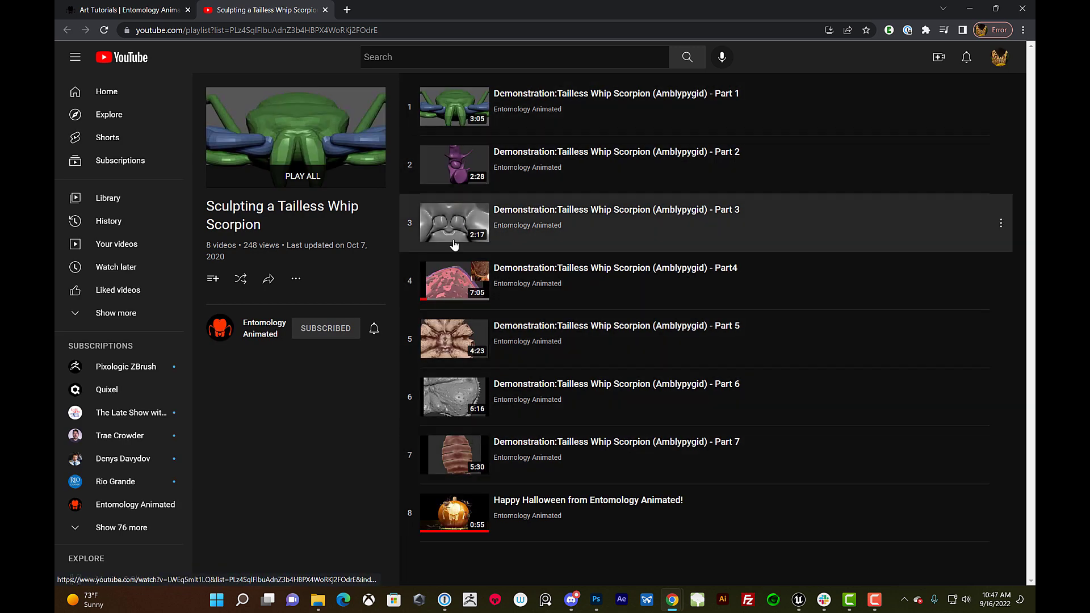
pyautogui.moveTo(451, 381)
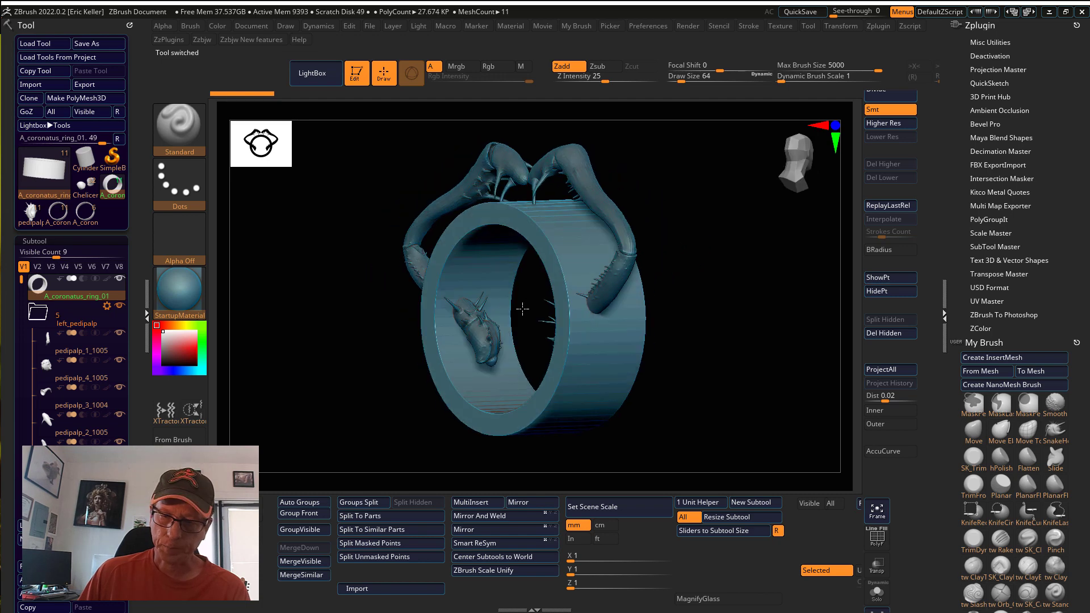
# Step: Orbit the wrapped-arm ring to see the arms along the band, then return to front view
pyautogui.moveTo(521, 309); pyautogui.dragTo(534, 307)
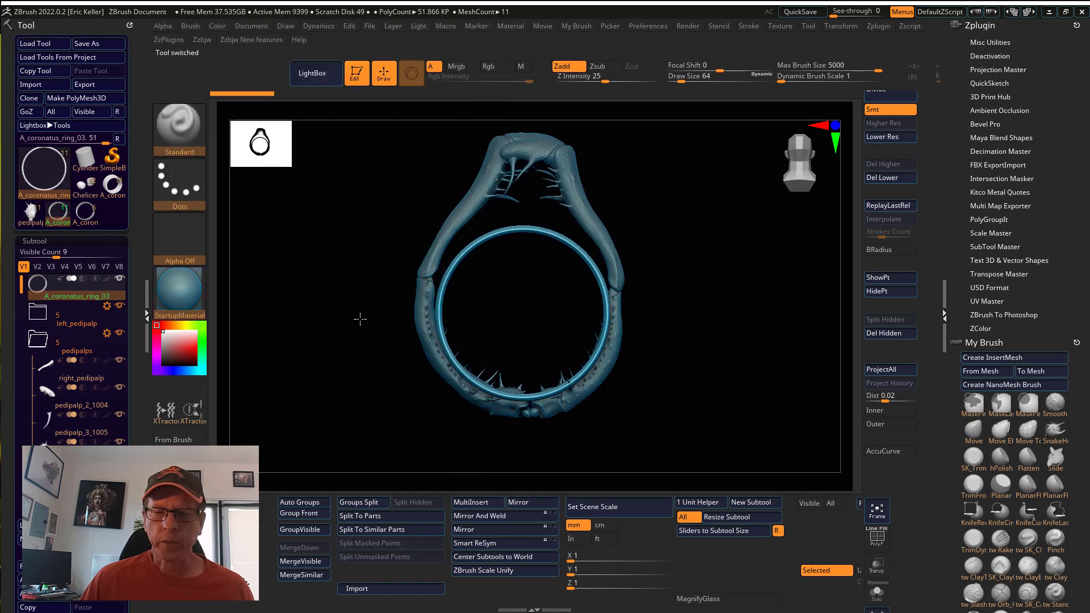
pyautogui.moveTo(522, 314); pyautogui.dragTo(351, 297)
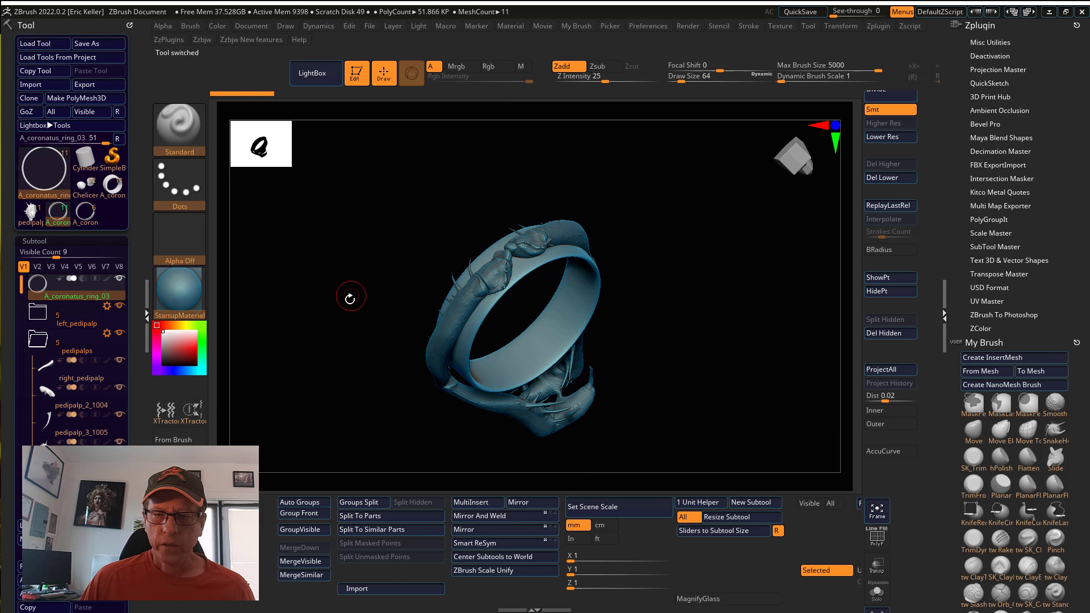
pyautogui.moveTo(351, 298); pyautogui.dragTo(329, 363)
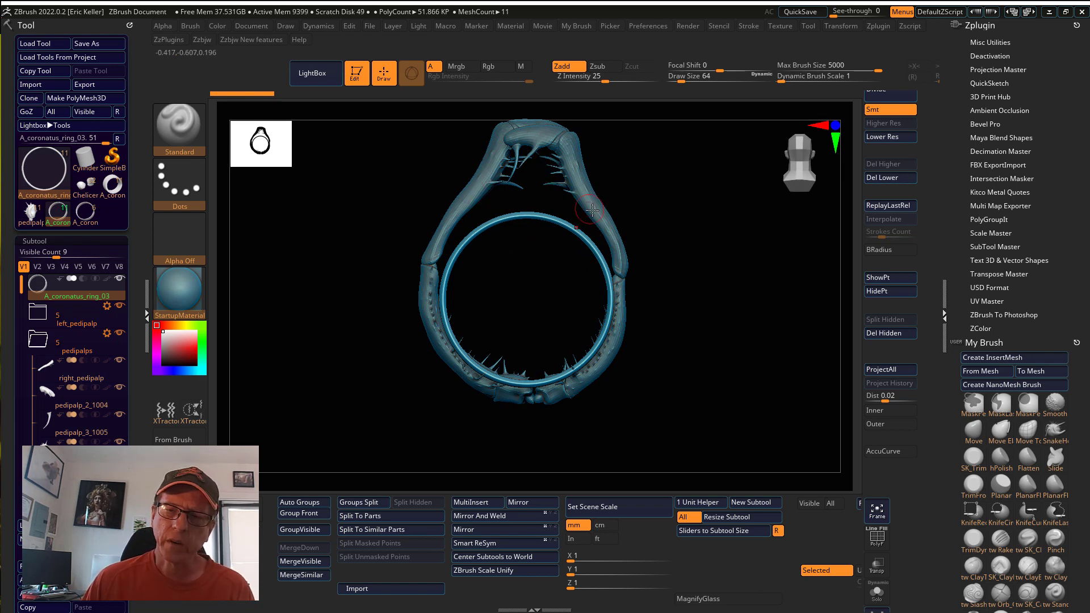
pyautogui.moveTo(594, 209); pyautogui.dragTo(361, 330)
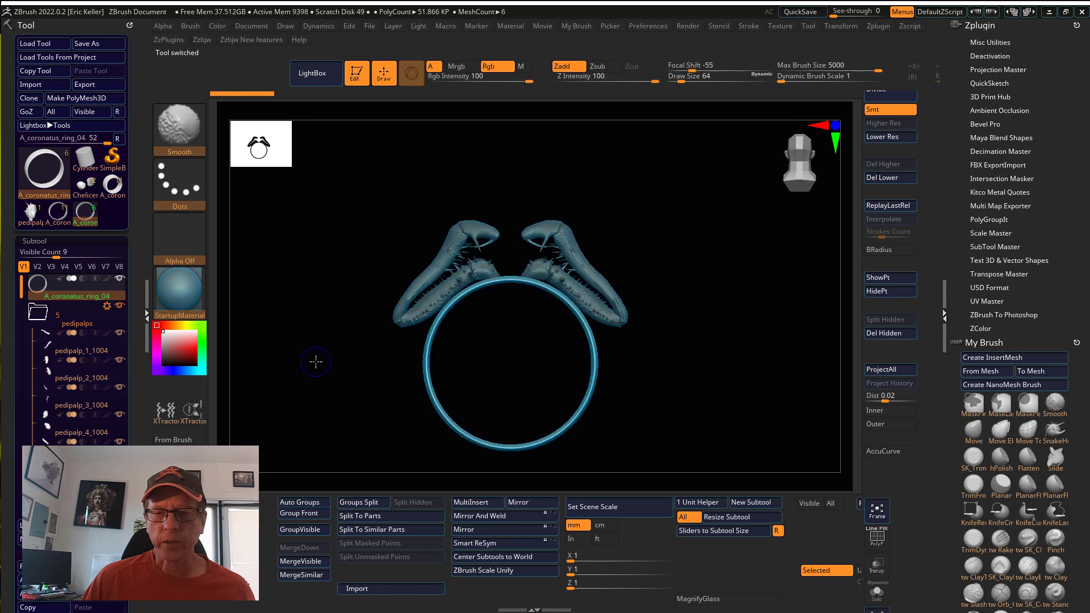
# Step: Zoom on the two arms above the band and orbit the ring to a level side view
pyautogui.moveTo(317, 361); pyautogui.dragTo(467, 321)
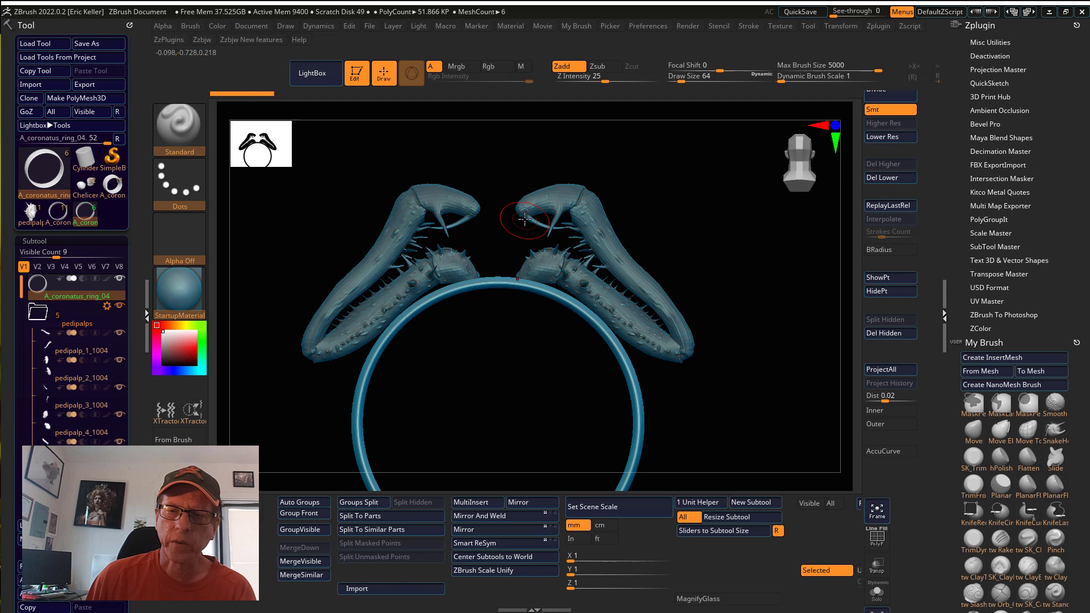
pyautogui.moveTo(596, 232)
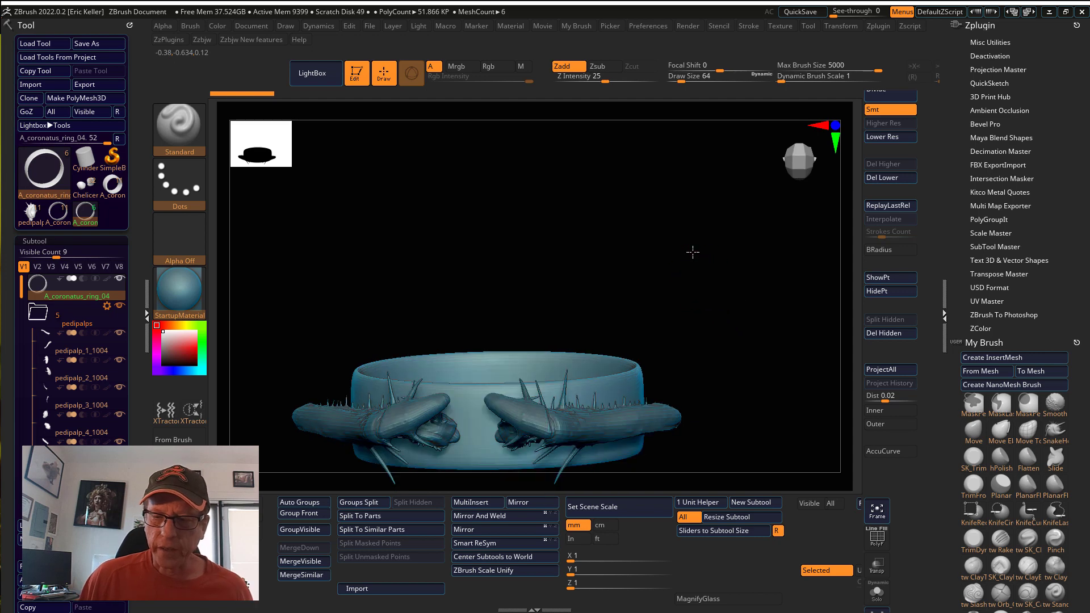
pyautogui.moveTo(691, 252); pyautogui.dragTo(680, 234)
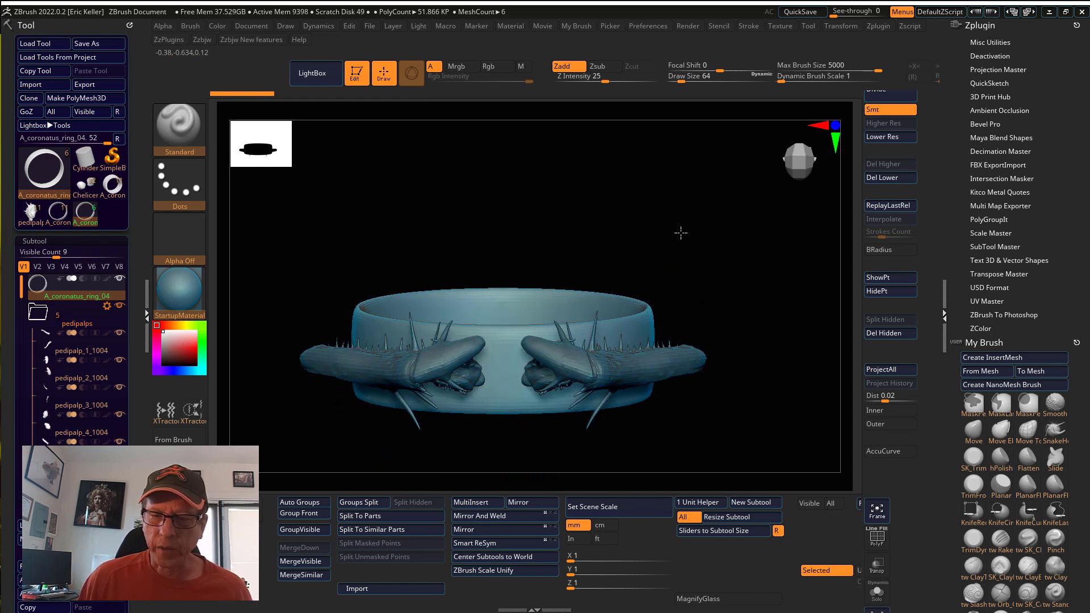
pyautogui.moveTo(682, 233); pyautogui.dragTo(591, 390)
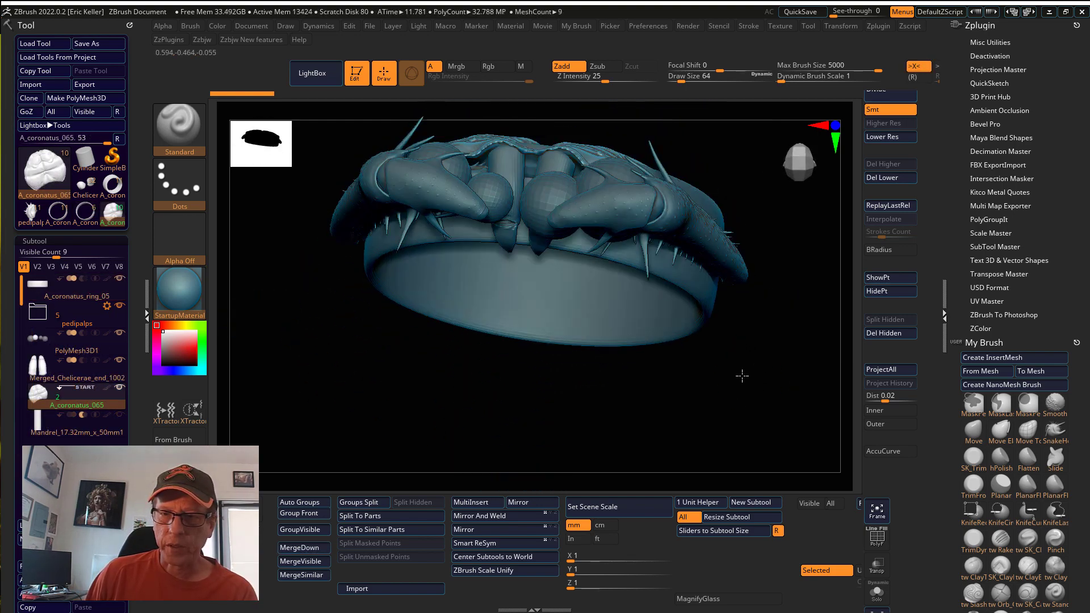
# Step: Orbit the carapace-on-band ring to view it from above and then edge-on
pyautogui.moveTo(741, 377); pyautogui.dragTo(710, 446)
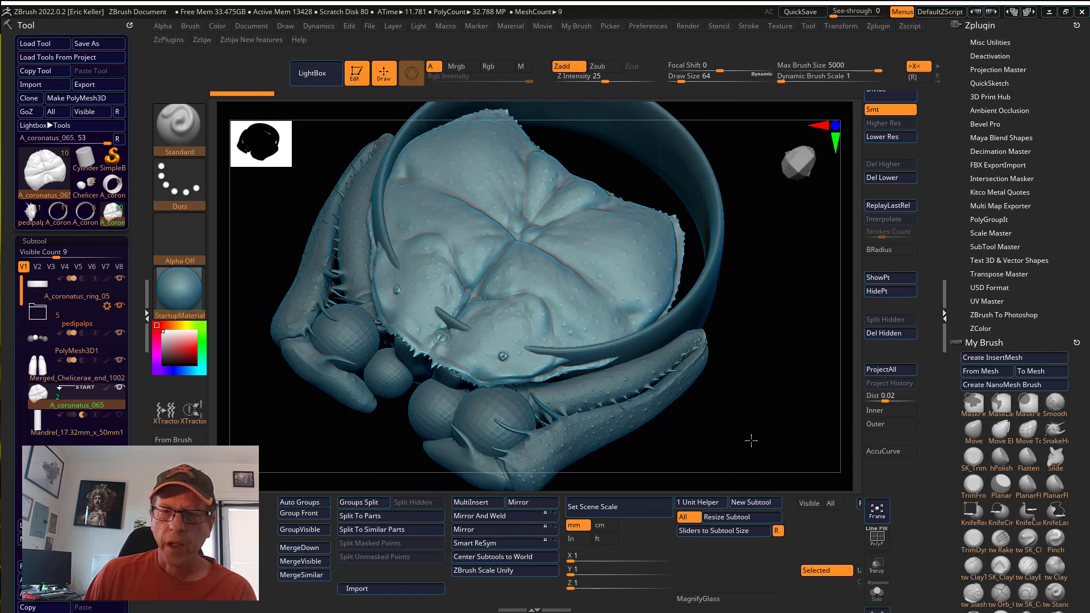
pyautogui.moveTo(751, 440); pyautogui.dragTo(547, 271)
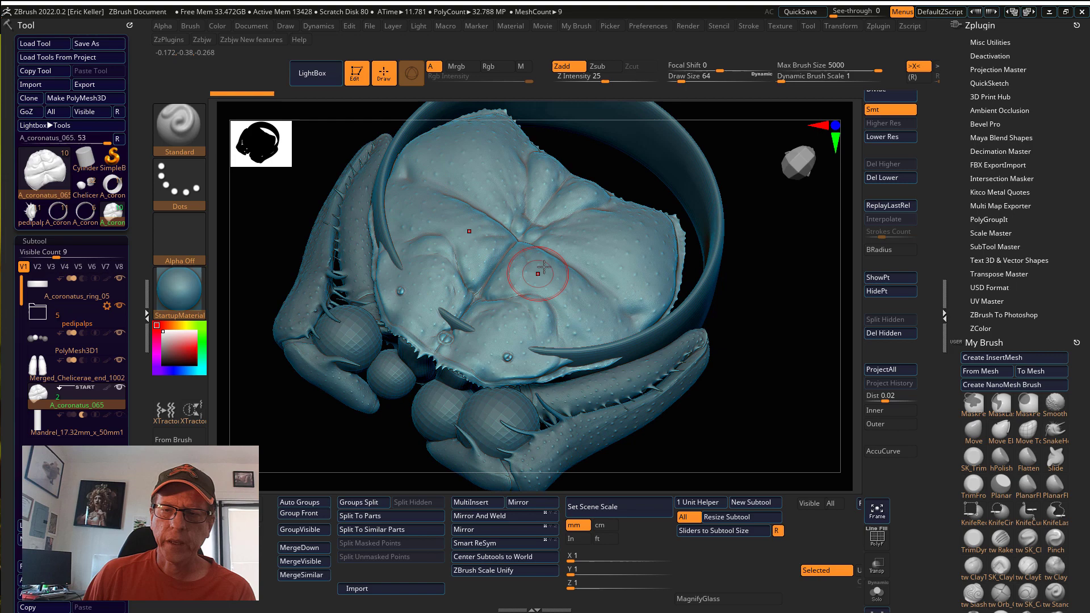
pyautogui.moveTo(543, 271); pyautogui.dragTo(749, 360)
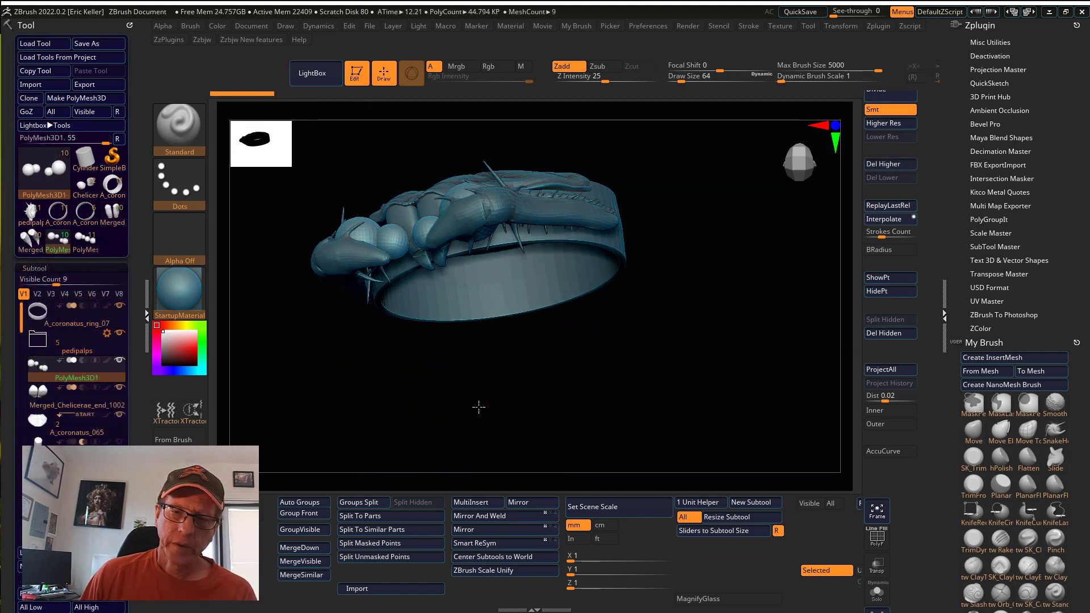
# Step: Orbit the newest ring to look down on the carapace and the arms gripping the moons, ending side-on
pyautogui.moveTo(478, 407); pyautogui.dragTo(666, 393)
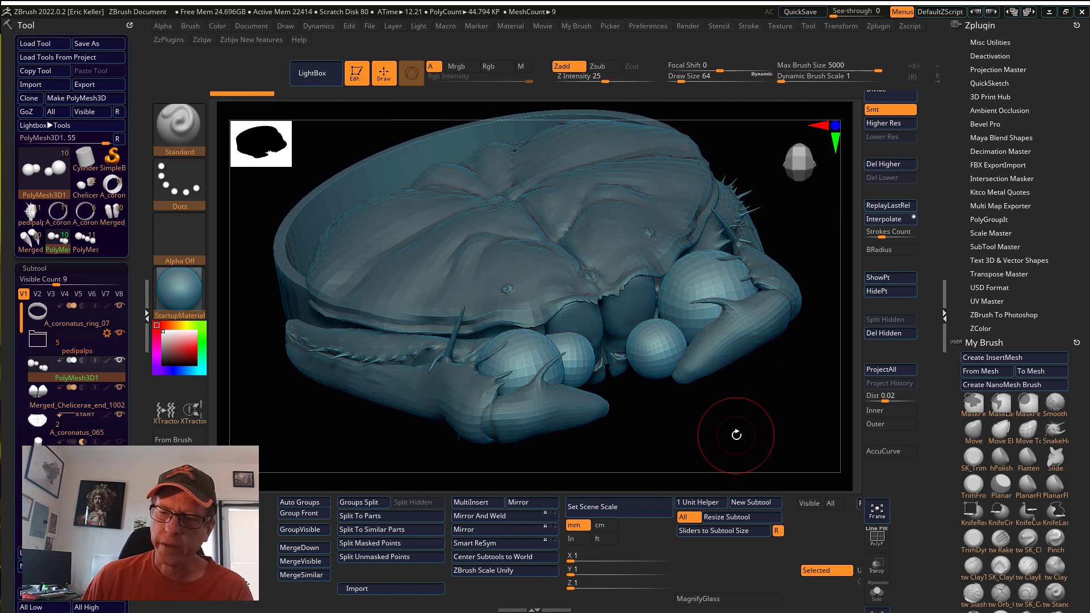
pyautogui.moveTo(736, 436); pyautogui.dragTo(699, 408)
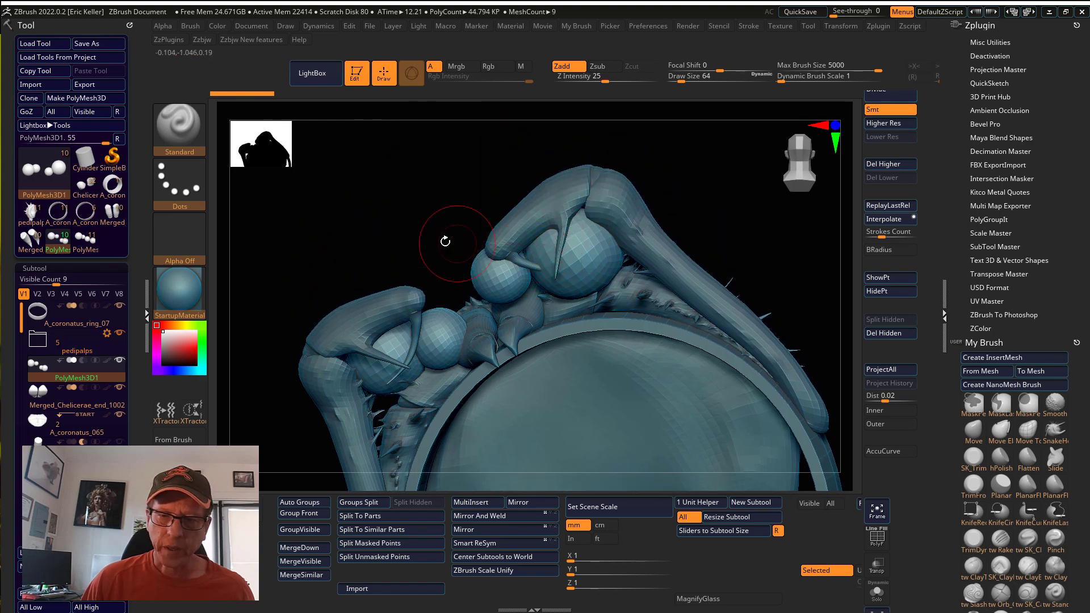
pyautogui.moveTo(456, 242); pyautogui.dragTo(403, 340)
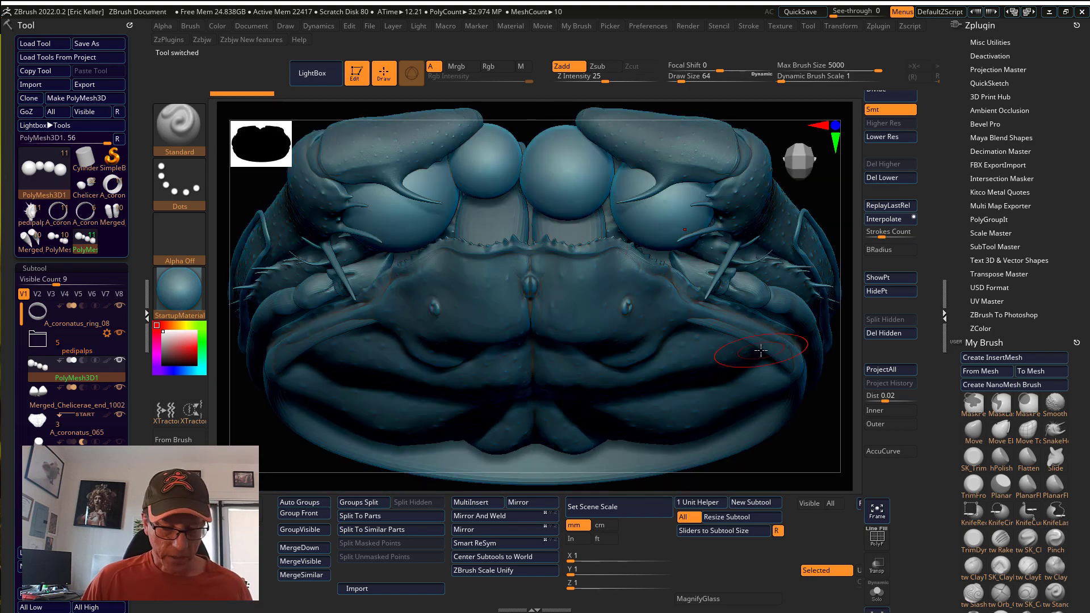
pyautogui.moveTo(757, 347); pyautogui.dragTo(682, 271)
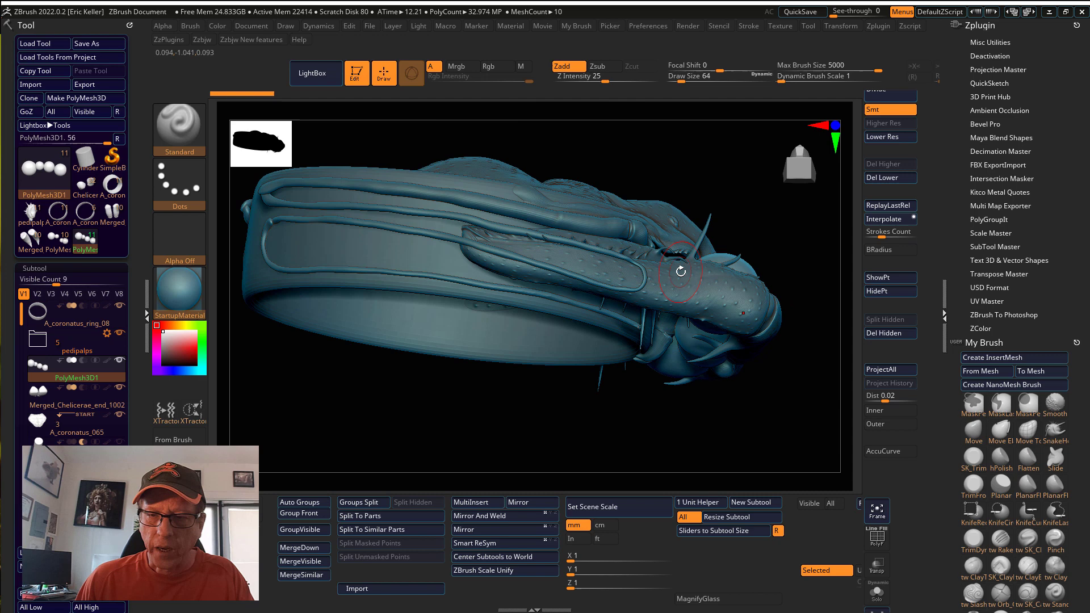
pyautogui.moveTo(681, 271); pyautogui.dragTo(563, 306)
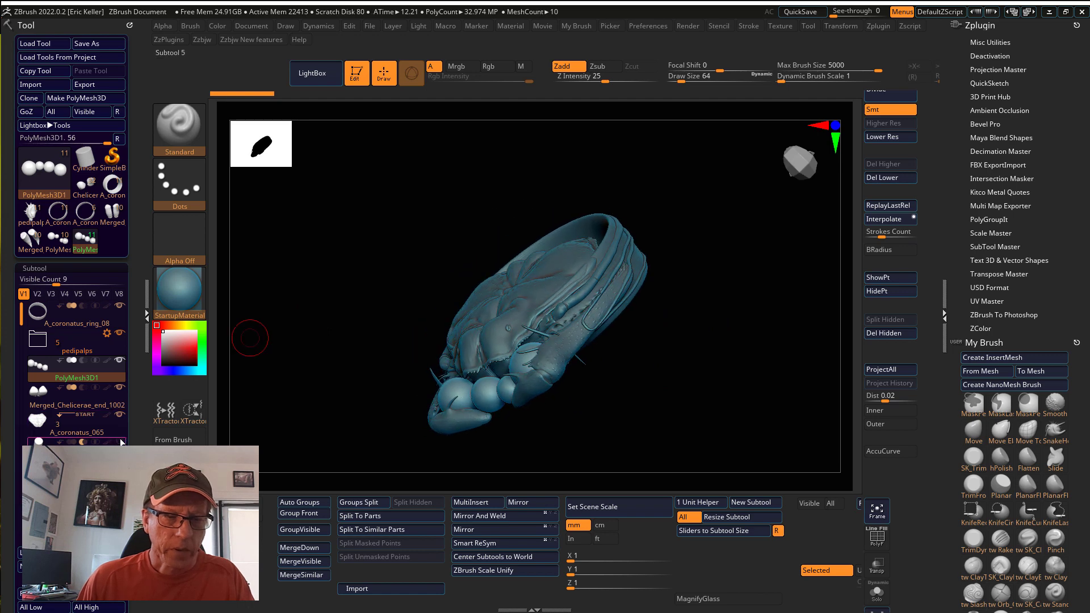
pyautogui.moveTo(249, 339); pyautogui.dragTo(336, 457)
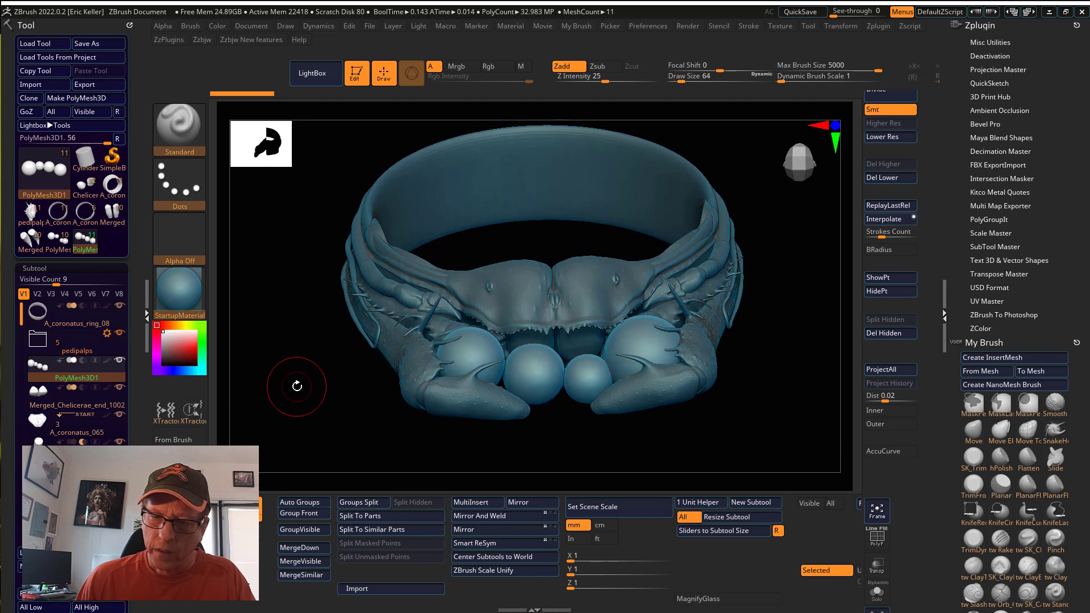
pyautogui.moveTo(295, 387); pyautogui.dragTo(532, 351)
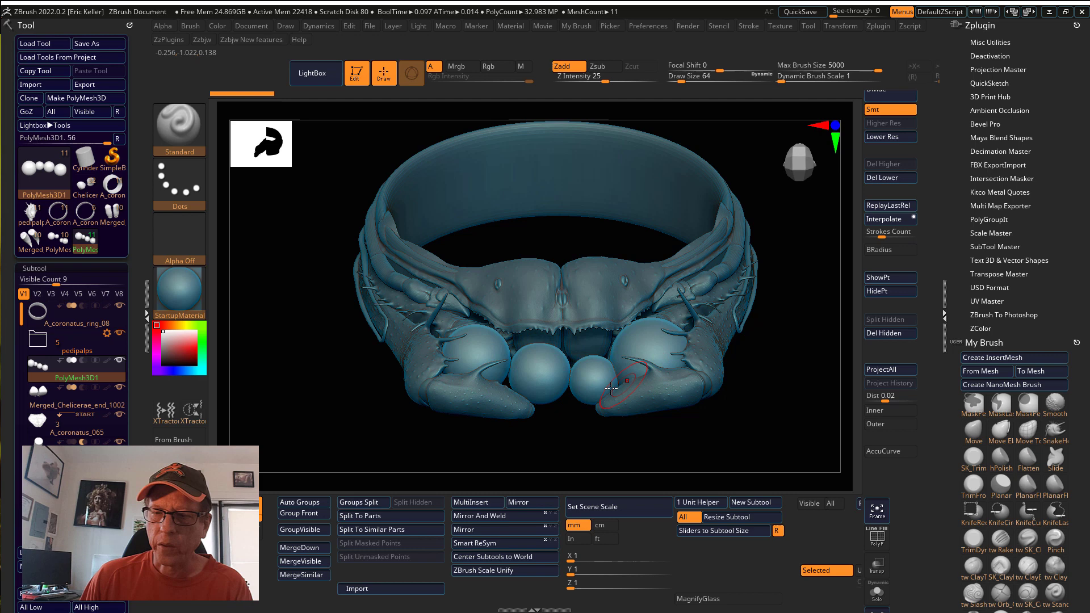
pyautogui.moveTo(313, 350)
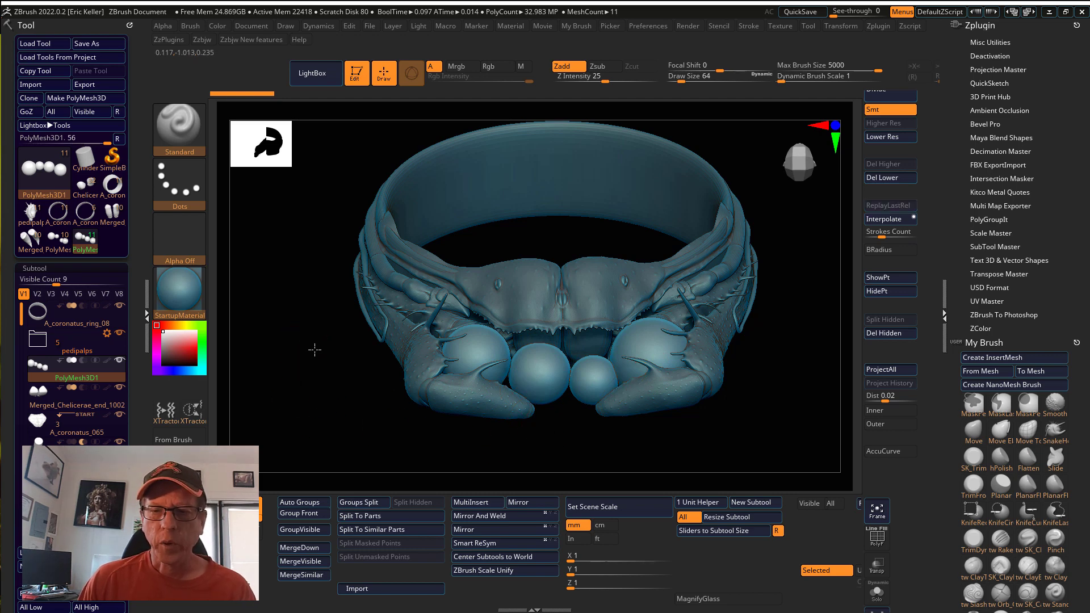
pyautogui.click(178, 239)
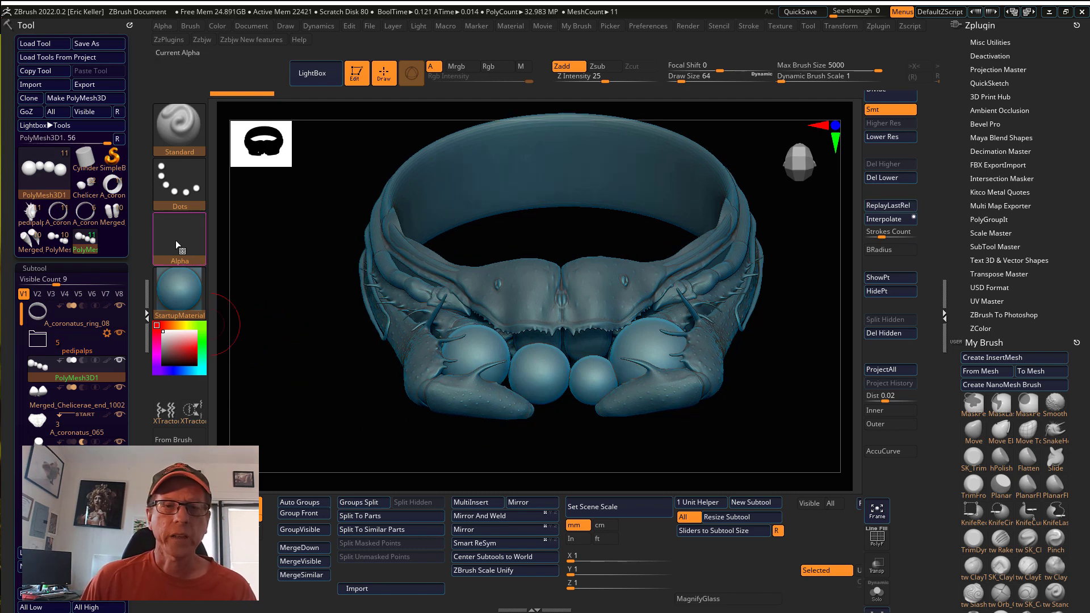
pyautogui.click(178, 240)
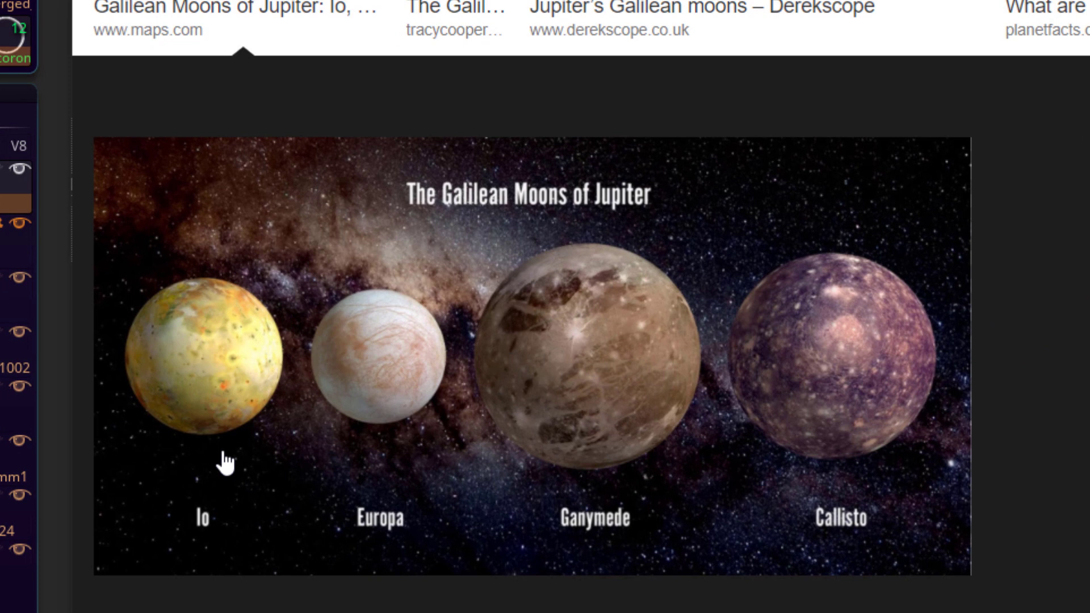
pyautogui.moveTo(863, 429)
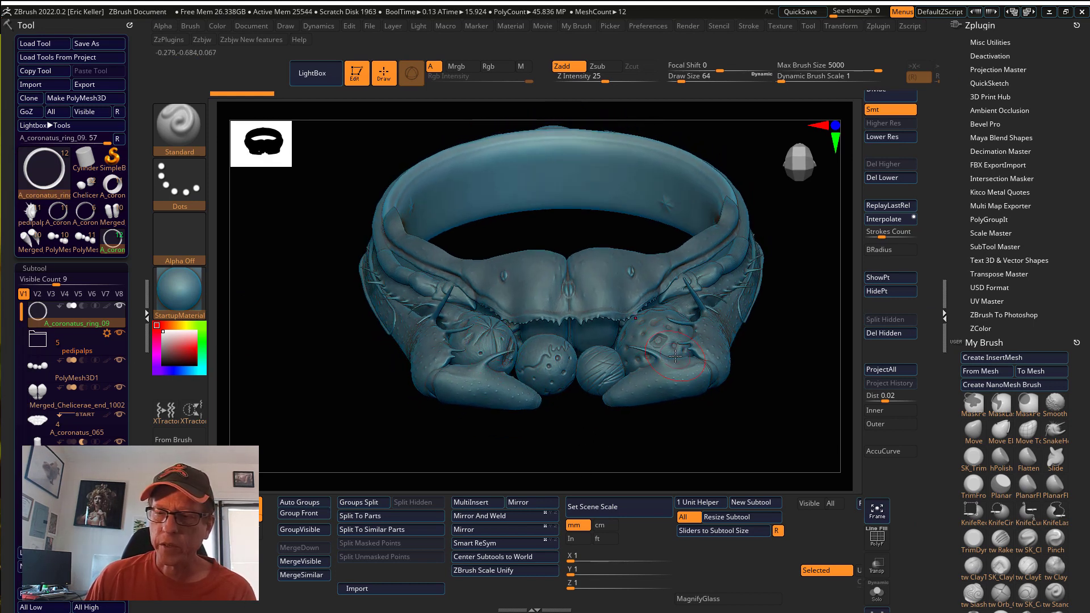
pyautogui.moveTo(675, 357); pyautogui.dragTo(579, 460)
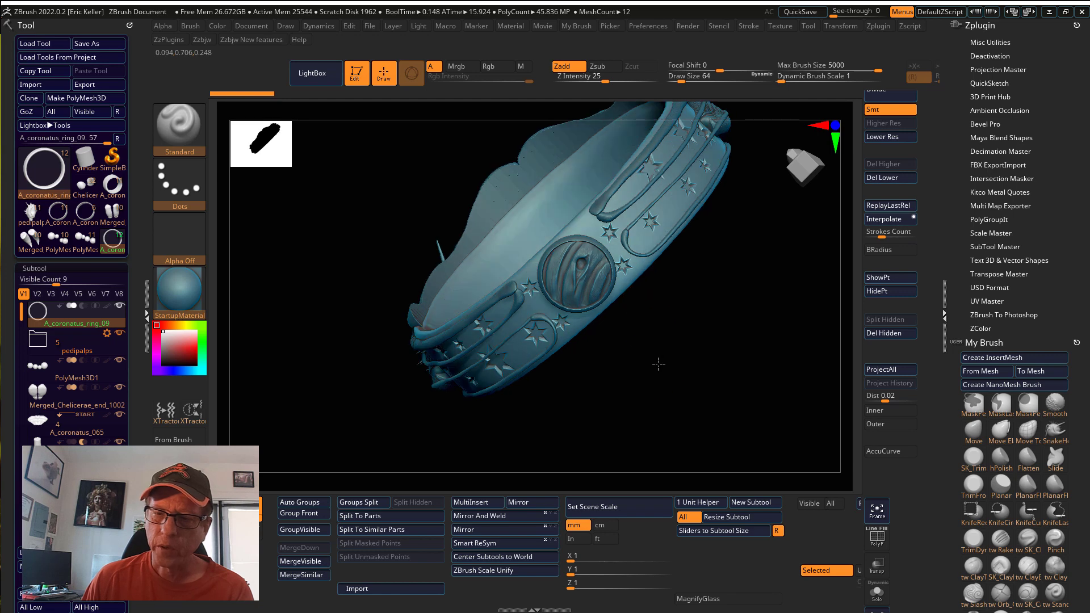
pyautogui.moveTo(659, 364); pyautogui.dragTo(674, 339)
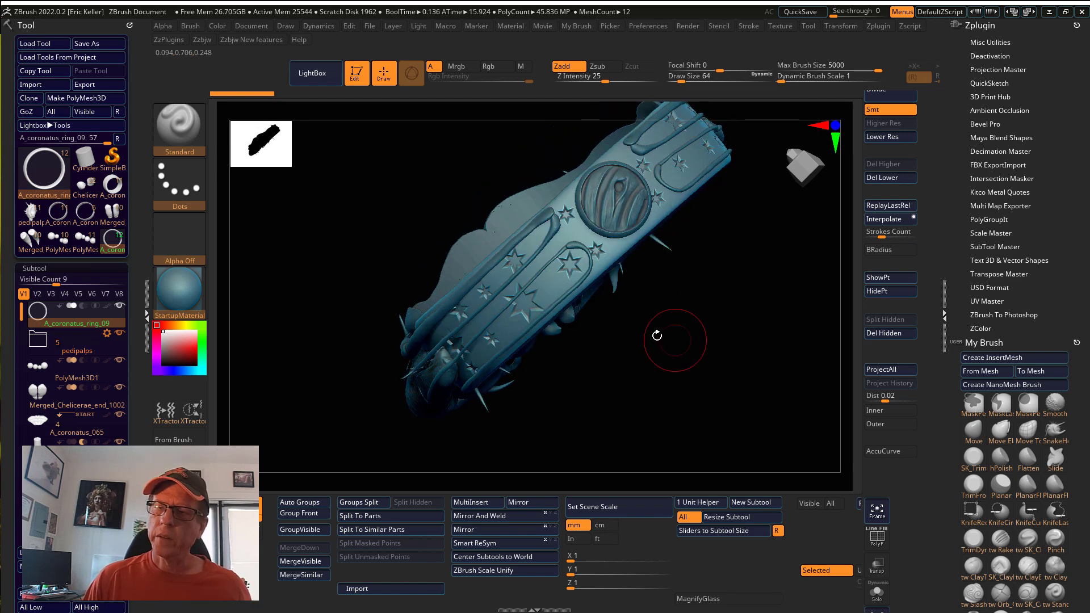
pyautogui.moveTo(658, 337); pyautogui.dragTo(615, 386)
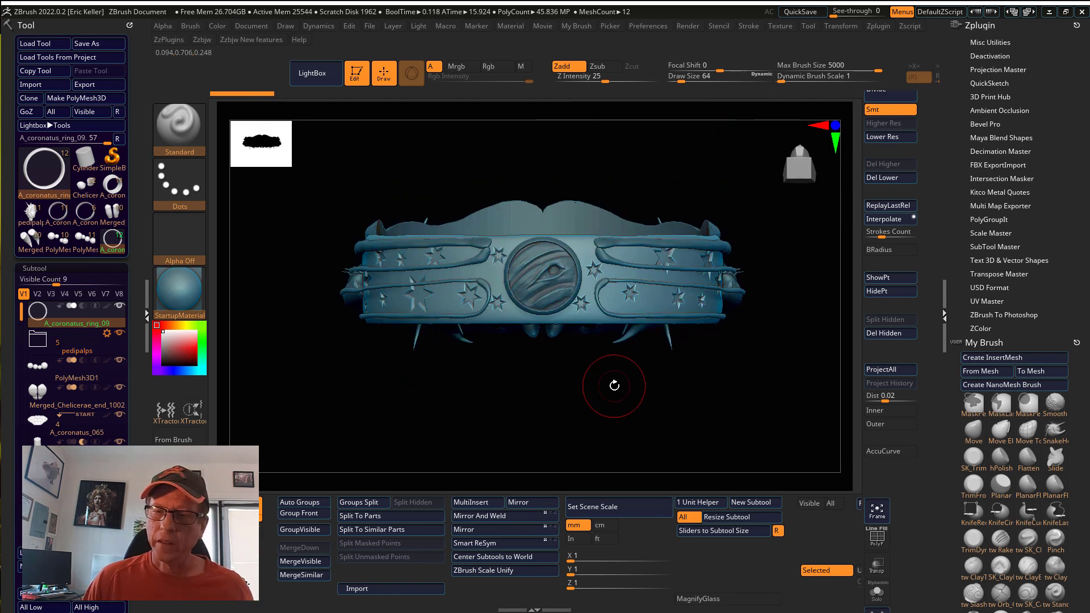
pyautogui.moveTo(615, 386); pyautogui.dragTo(626, 402)
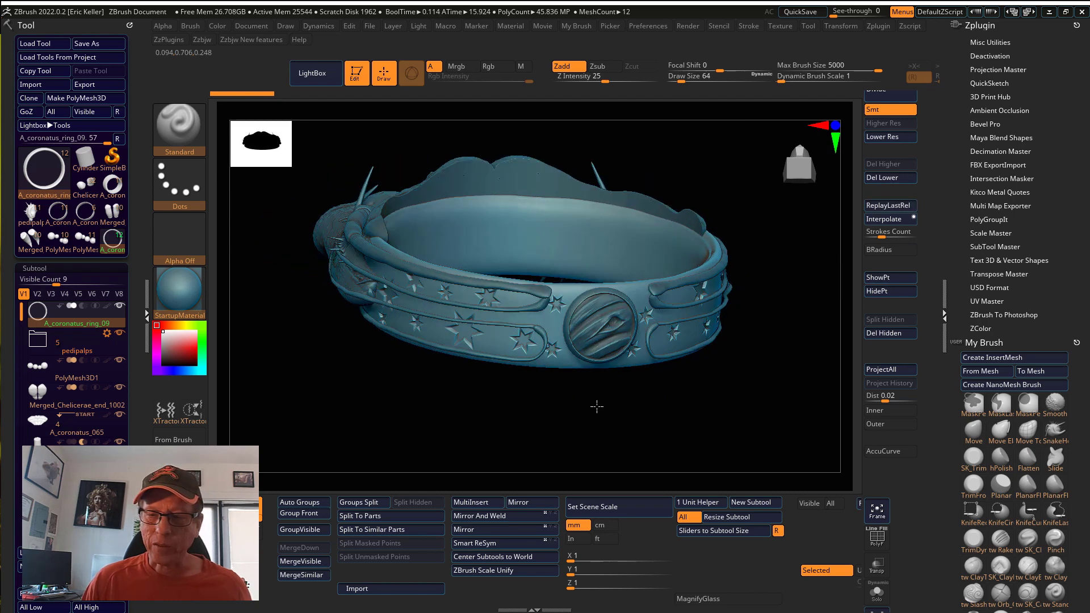
pyautogui.moveTo(596, 406); pyautogui.dragTo(548, 433)
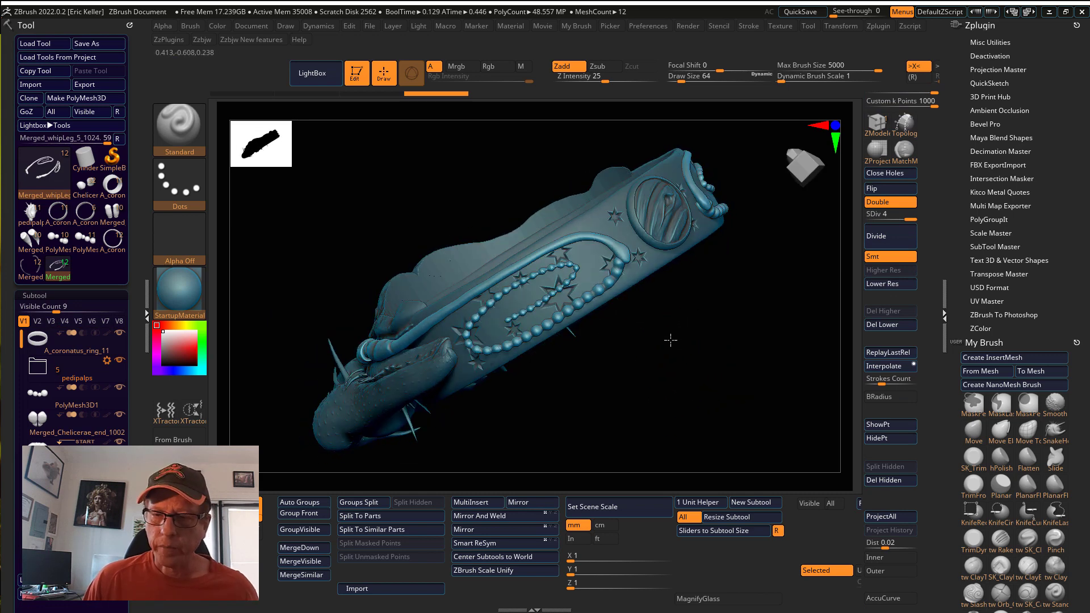
pyautogui.moveTo(671, 341); pyautogui.dragTo(711, 348)
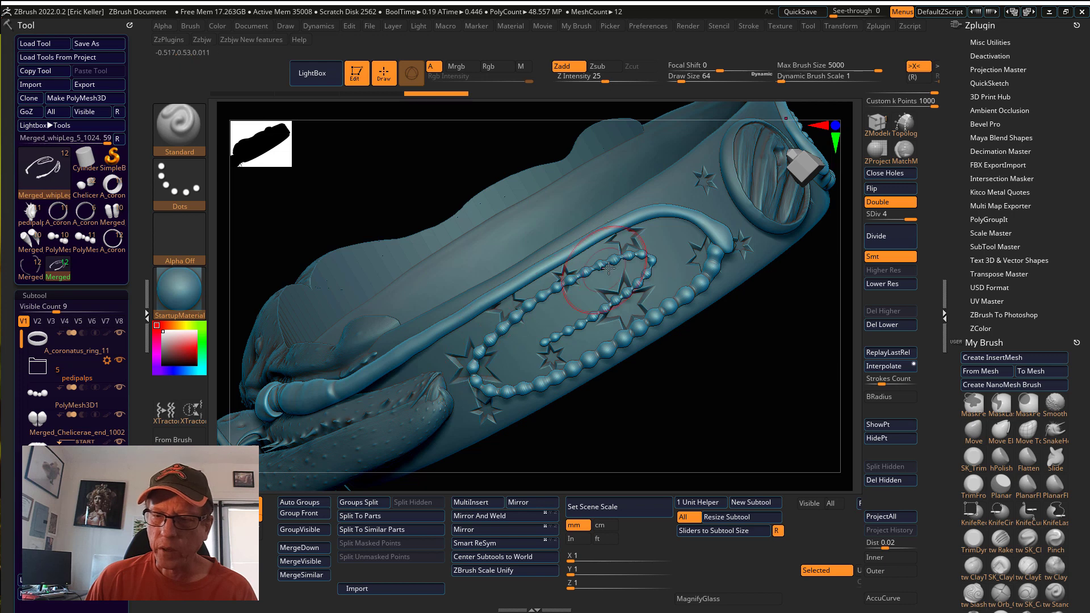
pyautogui.moveTo(714, 167)
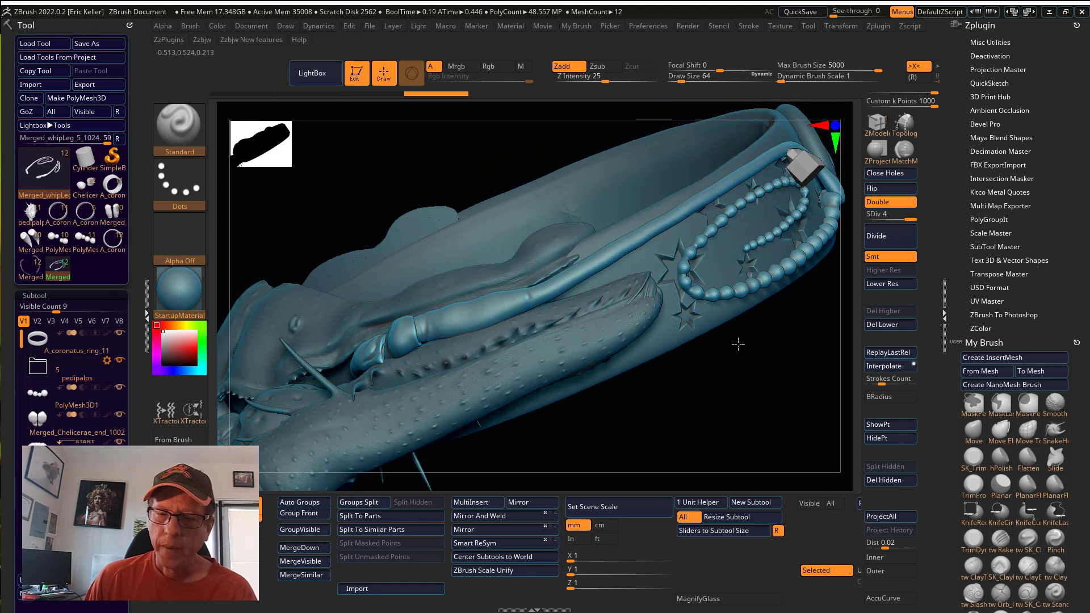
pyautogui.moveTo(739, 344); pyautogui.dragTo(749, 406)
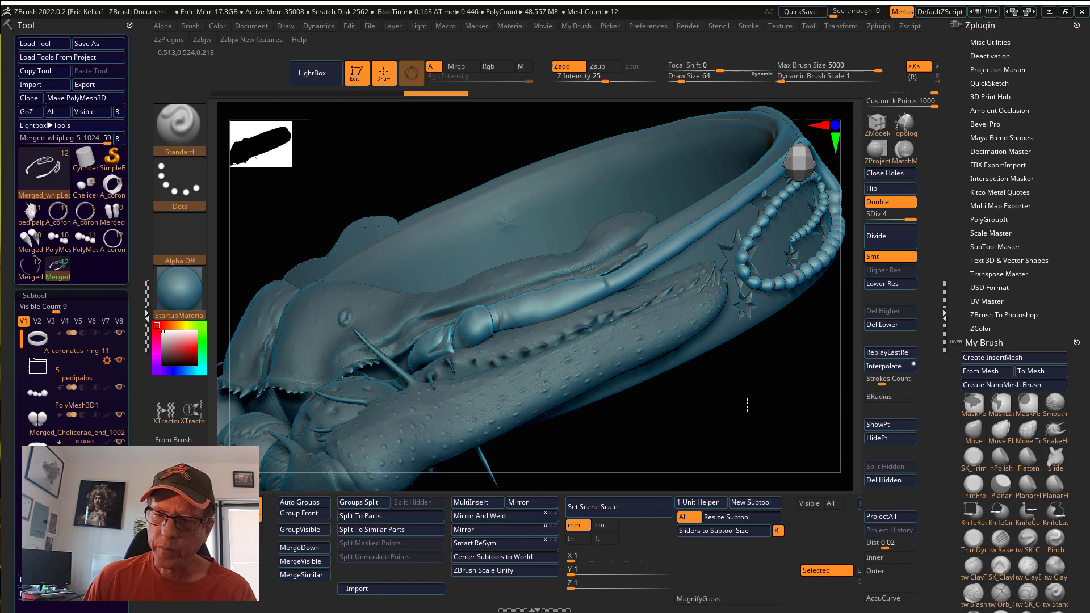
pyautogui.moveTo(748, 405); pyautogui.dragTo(560, 420)
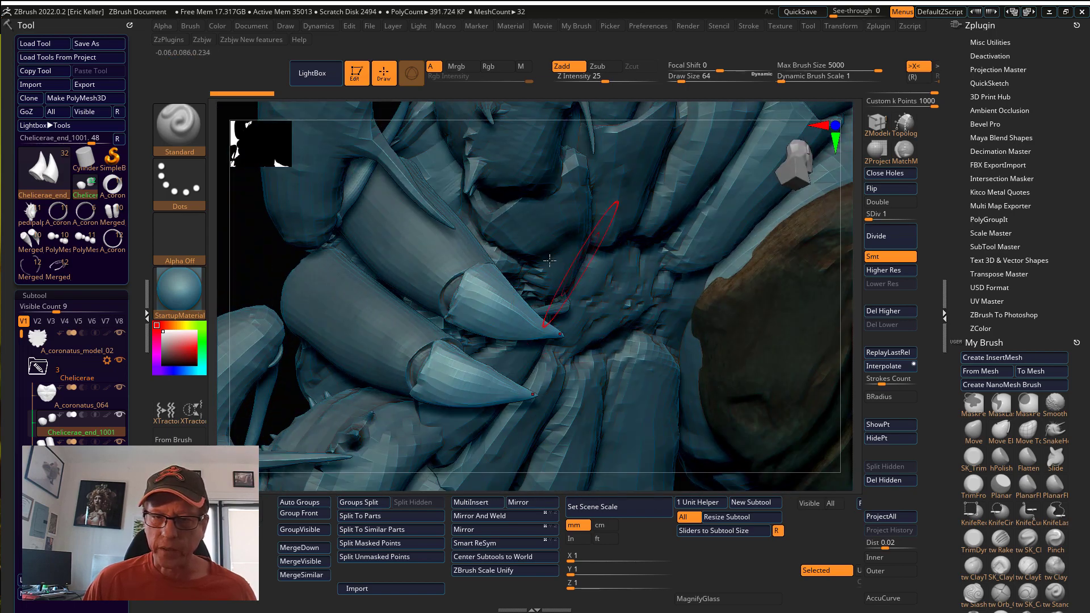
pyautogui.moveTo(550, 261); pyautogui.dragTo(413, 323)
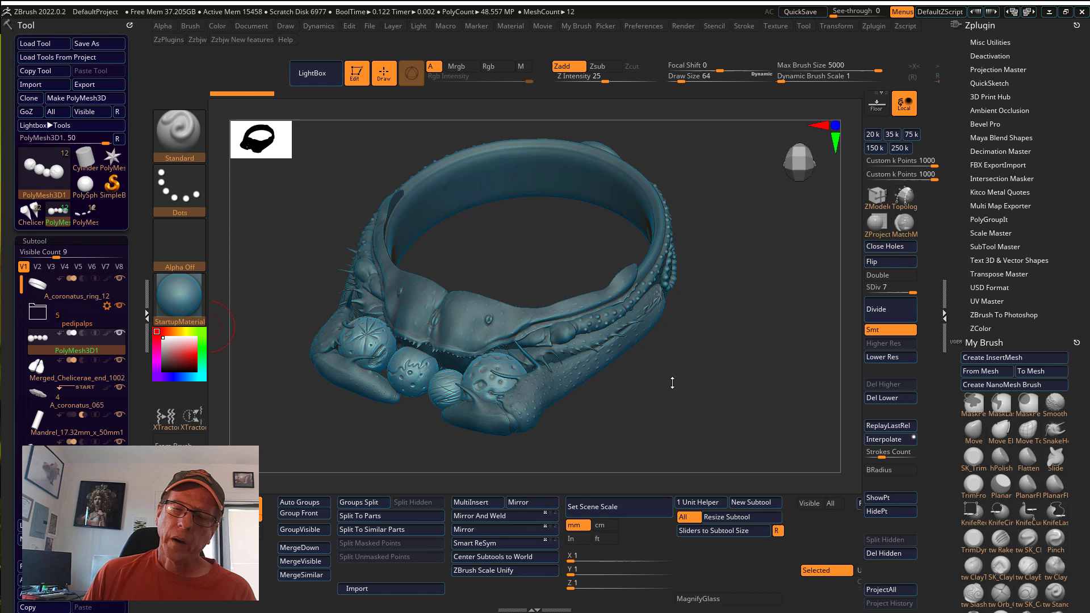
pyautogui.moveTo(672, 383); pyautogui.dragTo(646, 400)
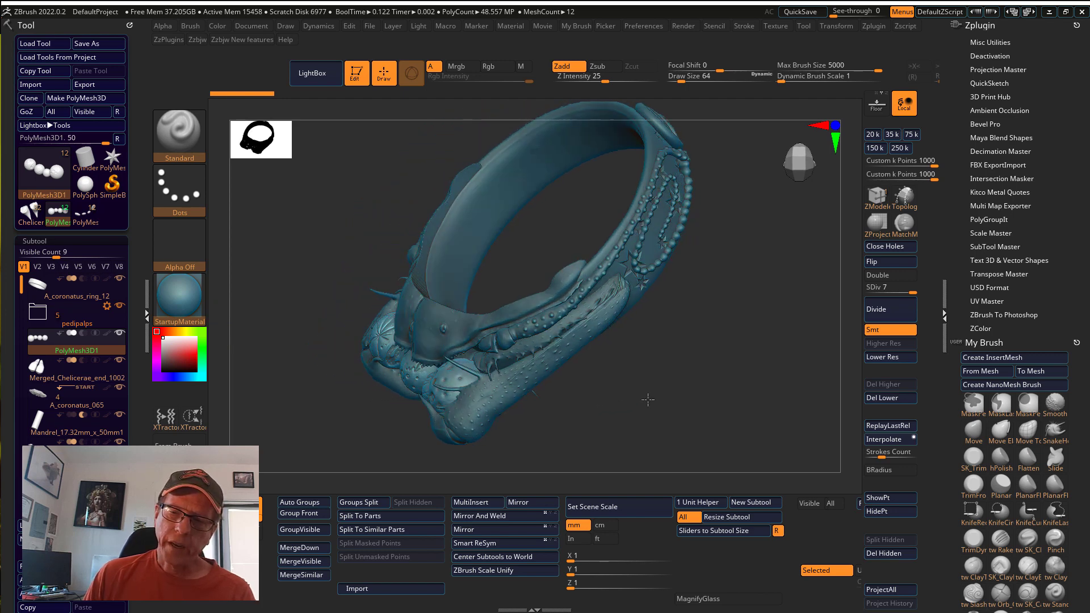
pyautogui.moveTo(646, 400); pyautogui.dragTo(588, 374)
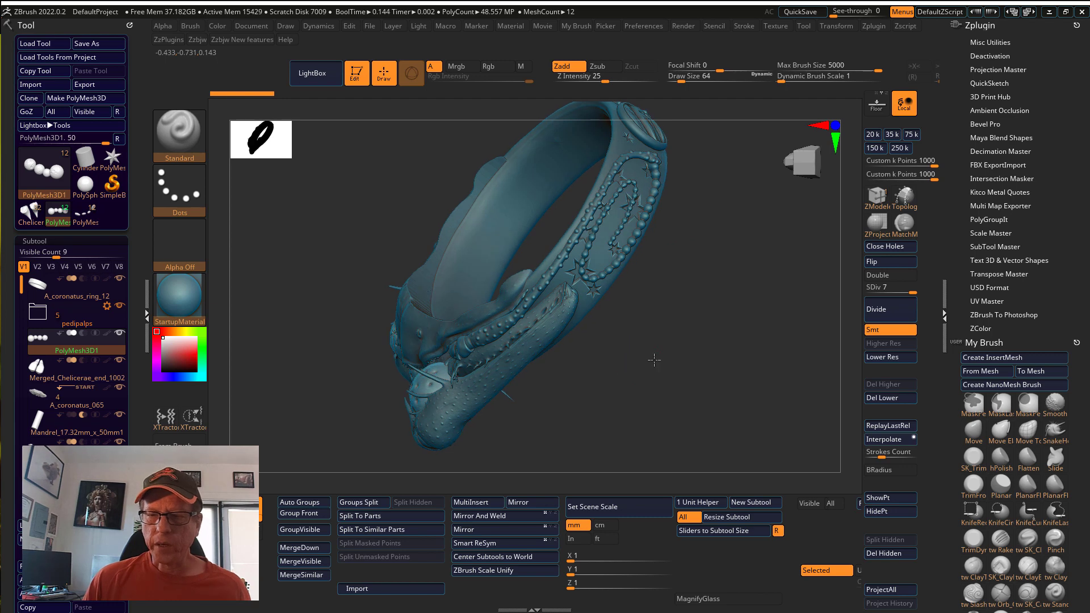
pyautogui.moveTo(654, 360); pyautogui.dragTo(768, 368)
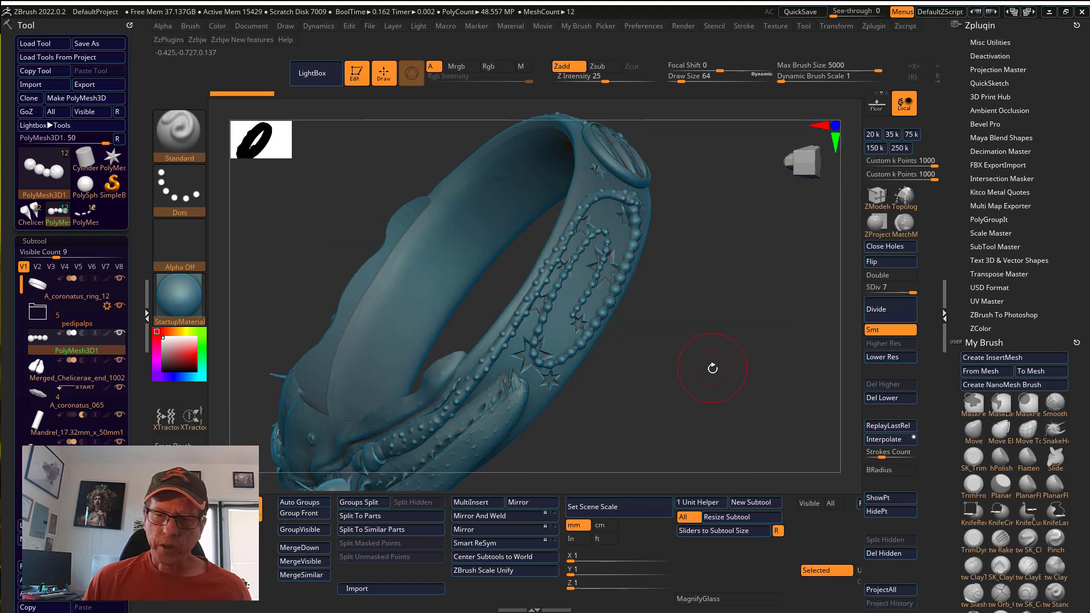
pyautogui.moveTo(712, 368); pyautogui.dragTo(735, 370)
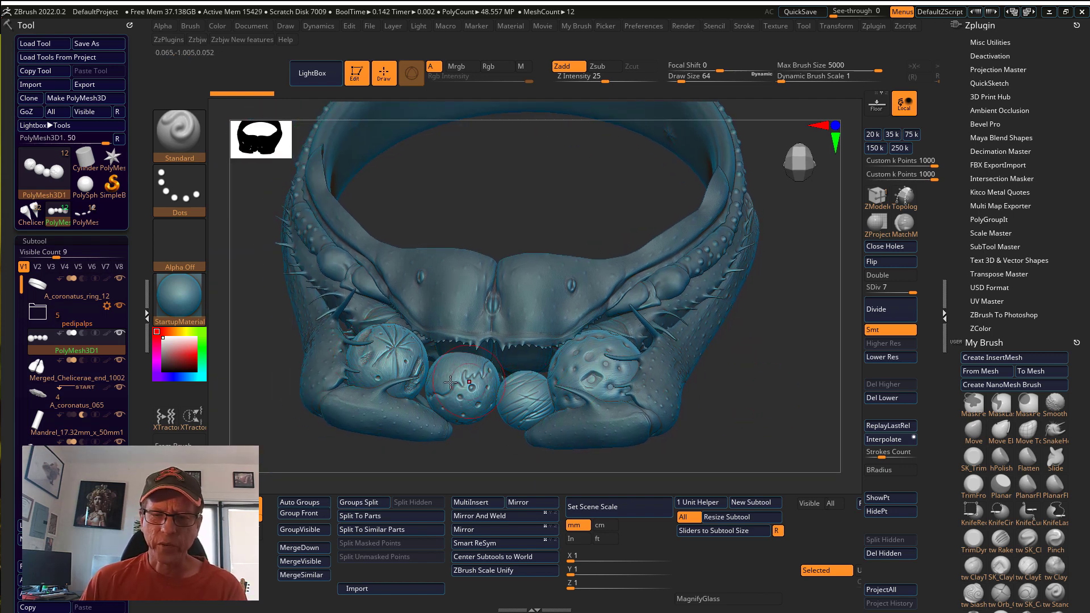
pyautogui.moveTo(473, 382); pyautogui.dragTo(745, 388)
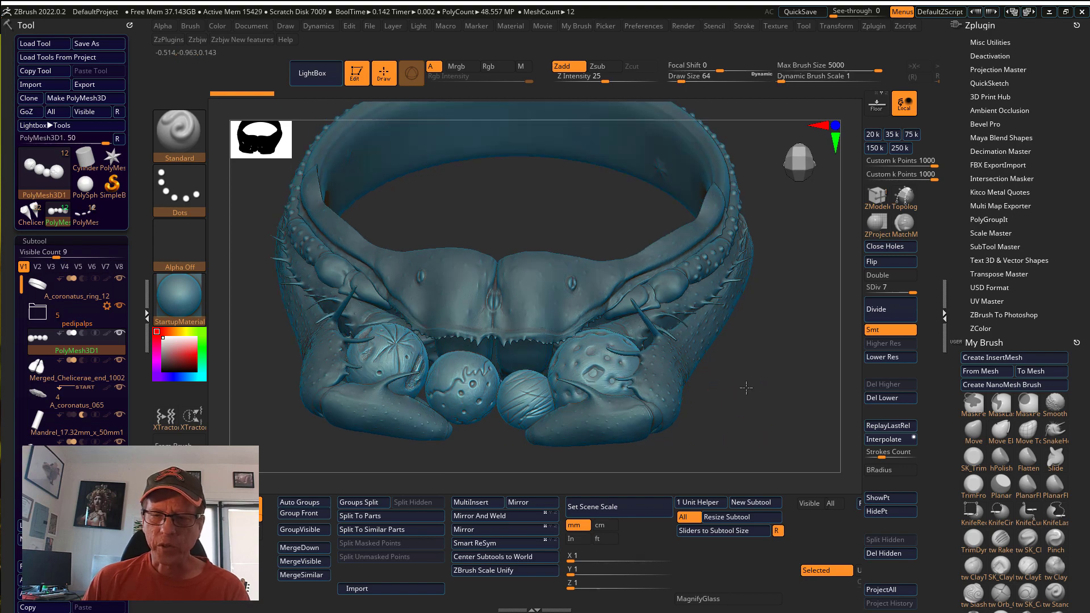
pyautogui.moveTo(746, 388); pyautogui.dragTo(496, 300)
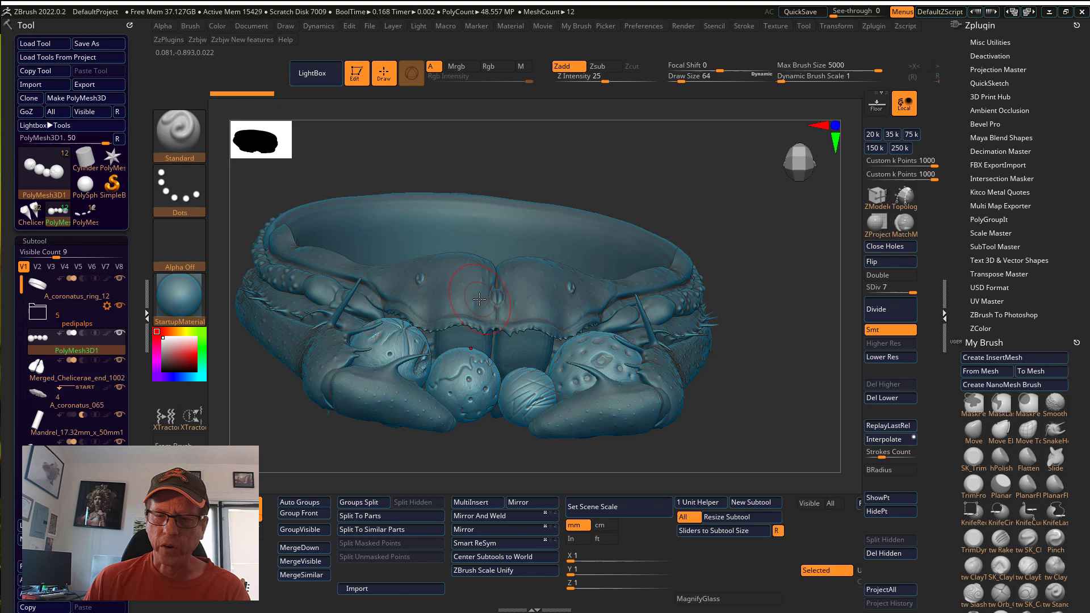
pyautogui.moveTo(479, 299); pyautogui.dragTo(535, 383)
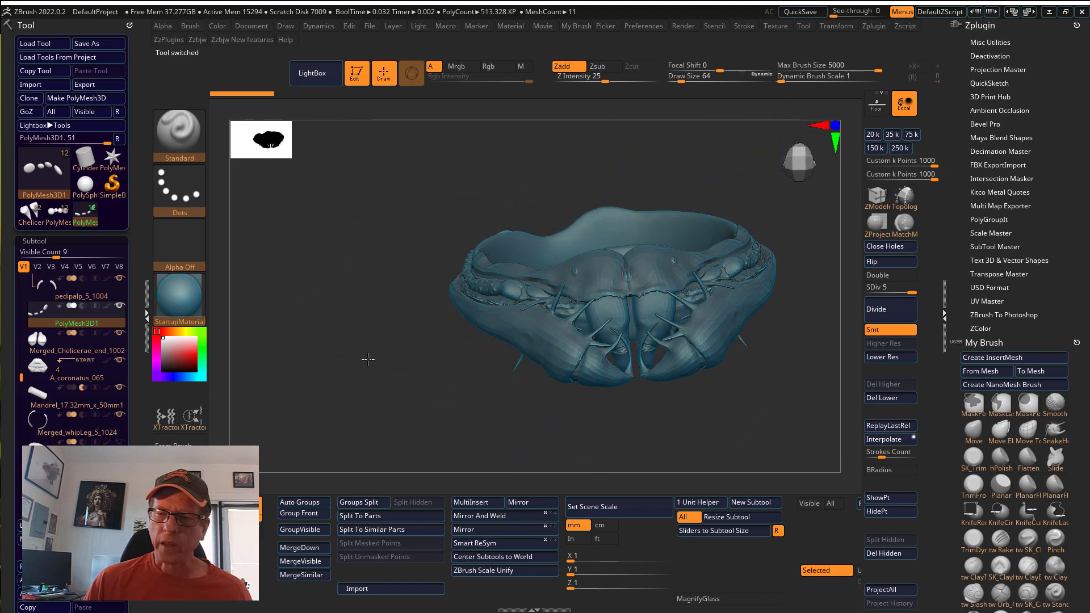
pyautogui.moveTo(619, 291); pyautogui.dragTo(577, 438)
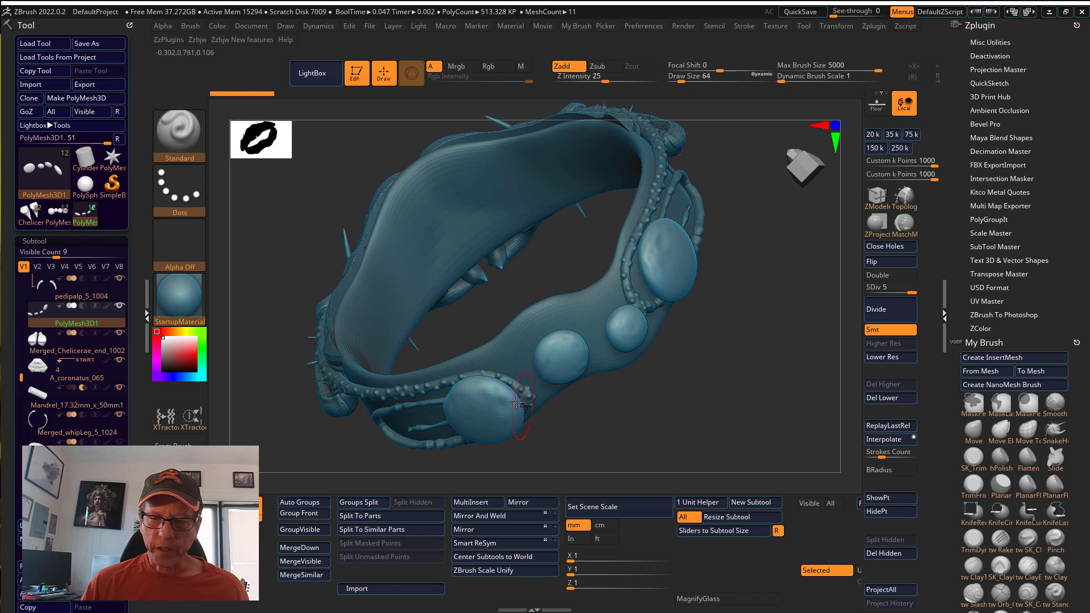
pyautogui.moveTo(518, 400); pyautogui.dragTo(614, 238)
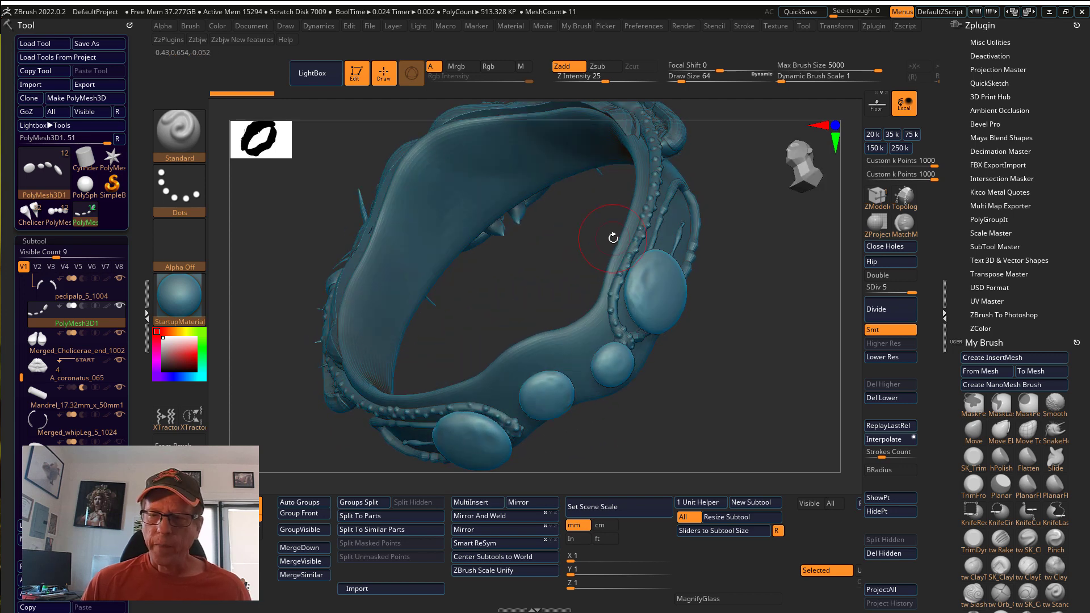
pyautogui.moveTo(612, 238); pyautogui.dragTo(487, 322)
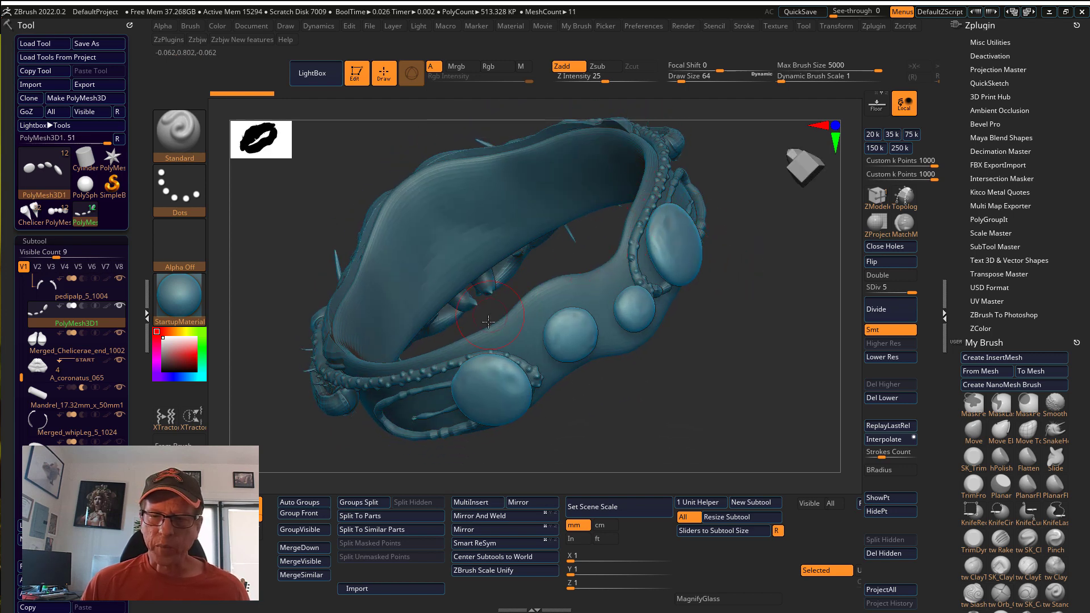
pyautogui.moveTo(488, 322); pyautogui.dragTo(708, 290)
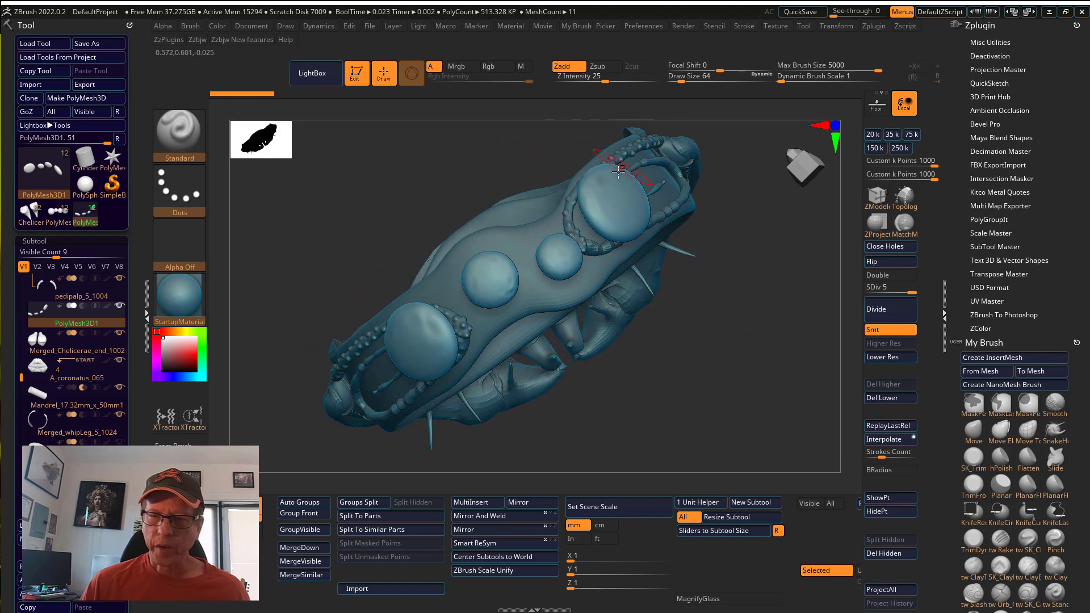
pyautogui.moveTo(619, 174); pyautogui.dragTo(772, 372)
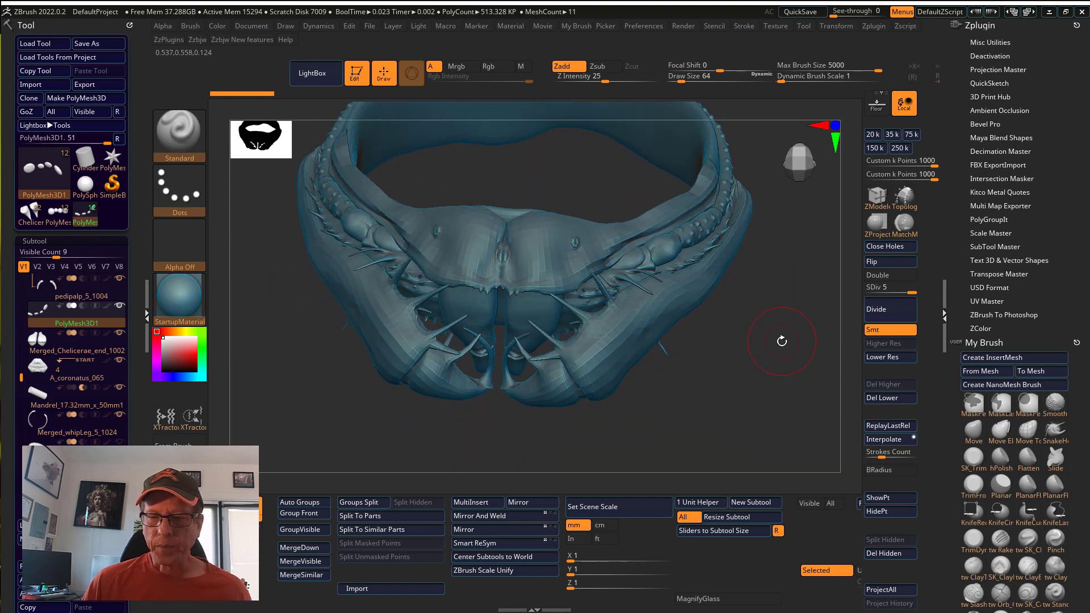
pyautogui.moveTo(781, 340); pyautogui.dragTo(665, 382)
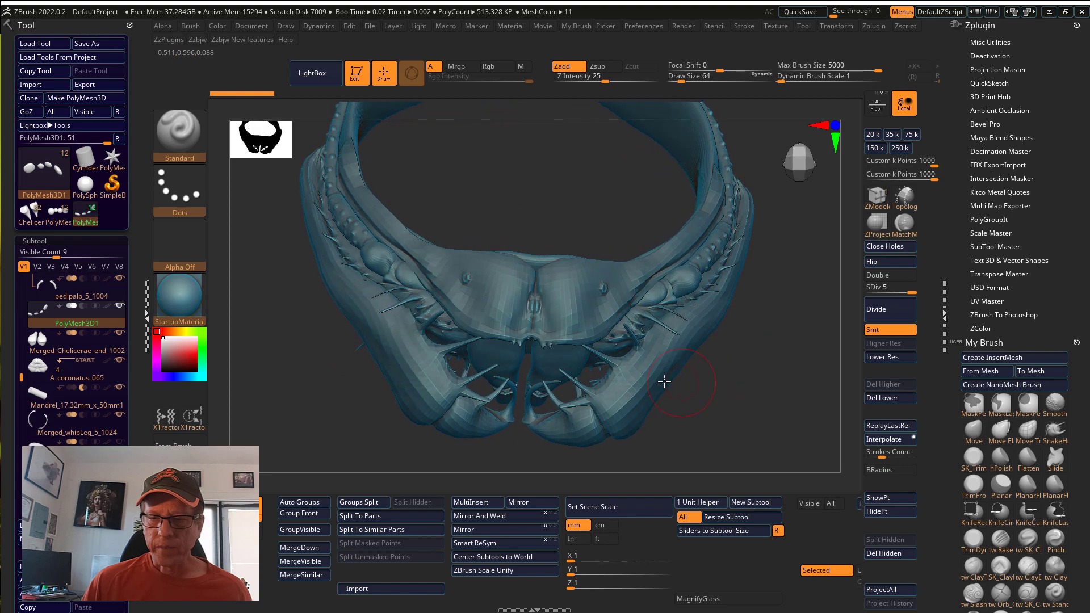
pyautogui.moveTo(664, 382); pyautogui.dragTo(782, 347)
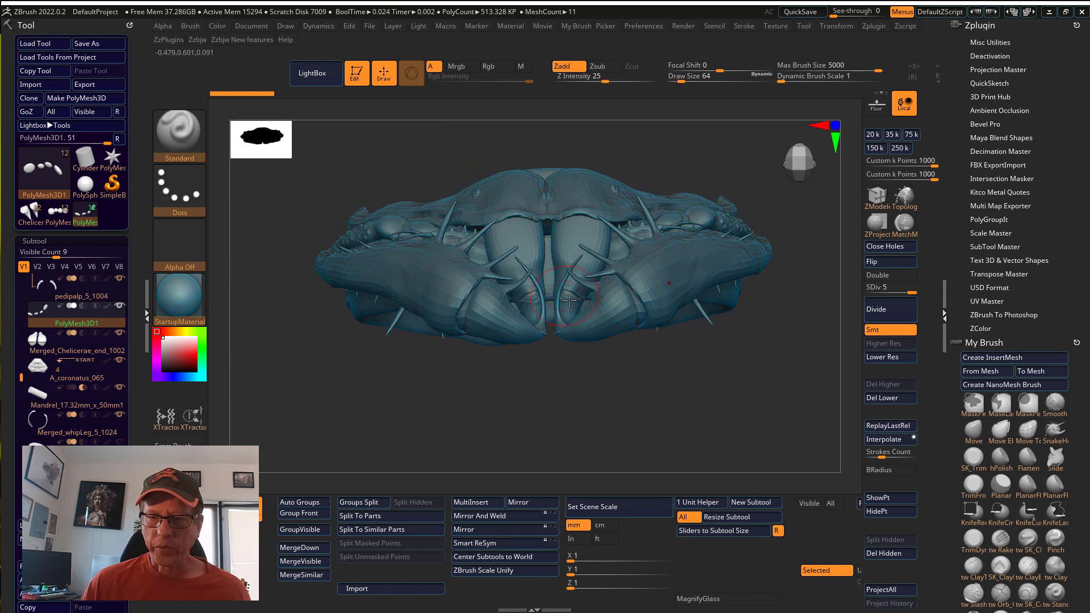
pyautogui.moveTo(602, 317)
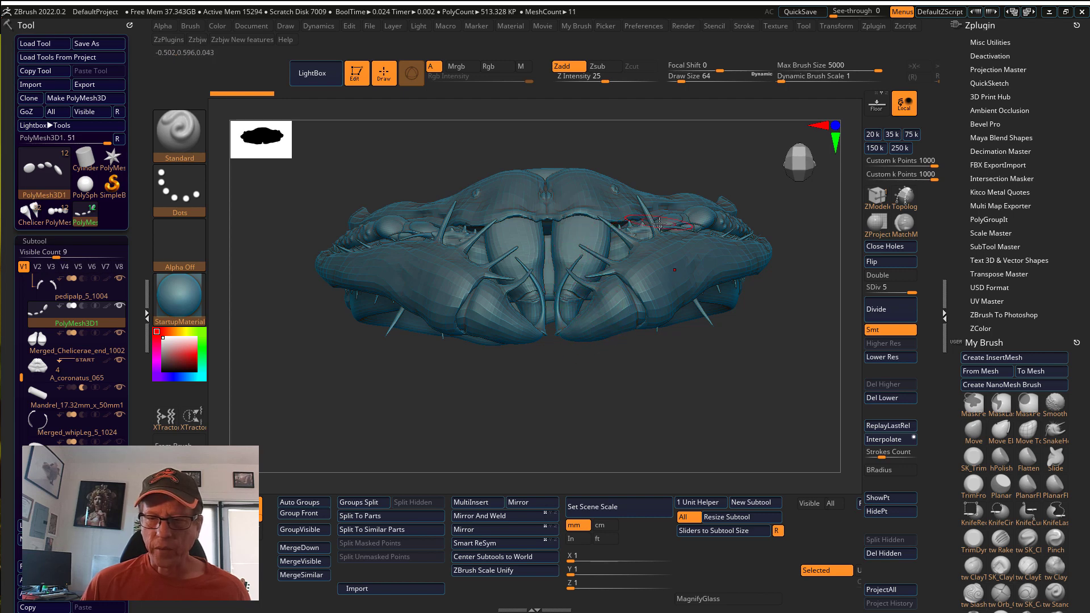
pyautogui.moveTo(658, 221); pyautogui.dragTo(594, 311)
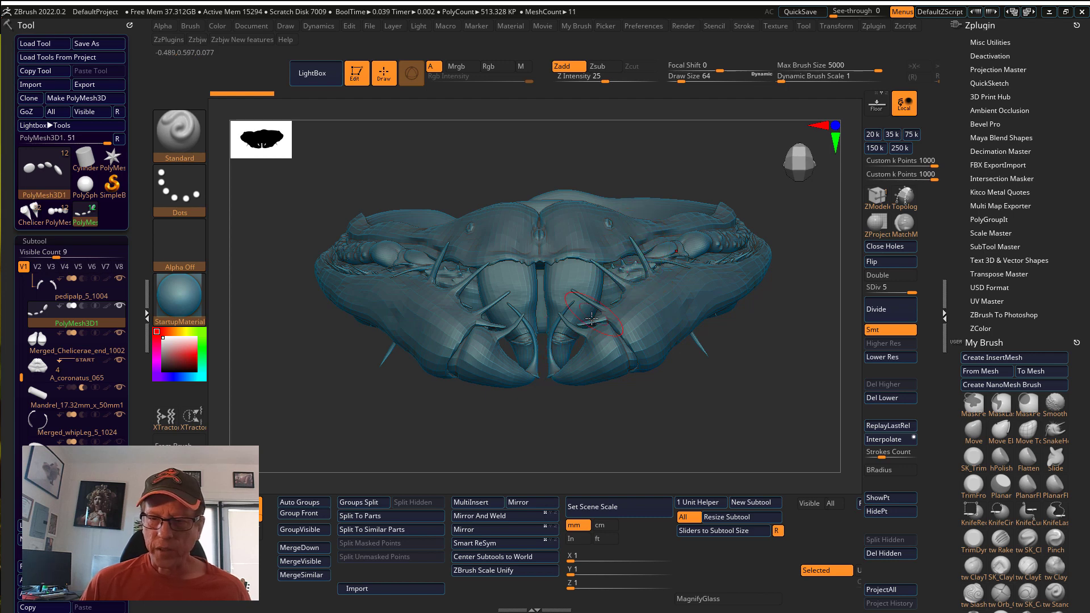
pyautogui.moveTo(590, 321); pyautogui.dragTo(650, 406)
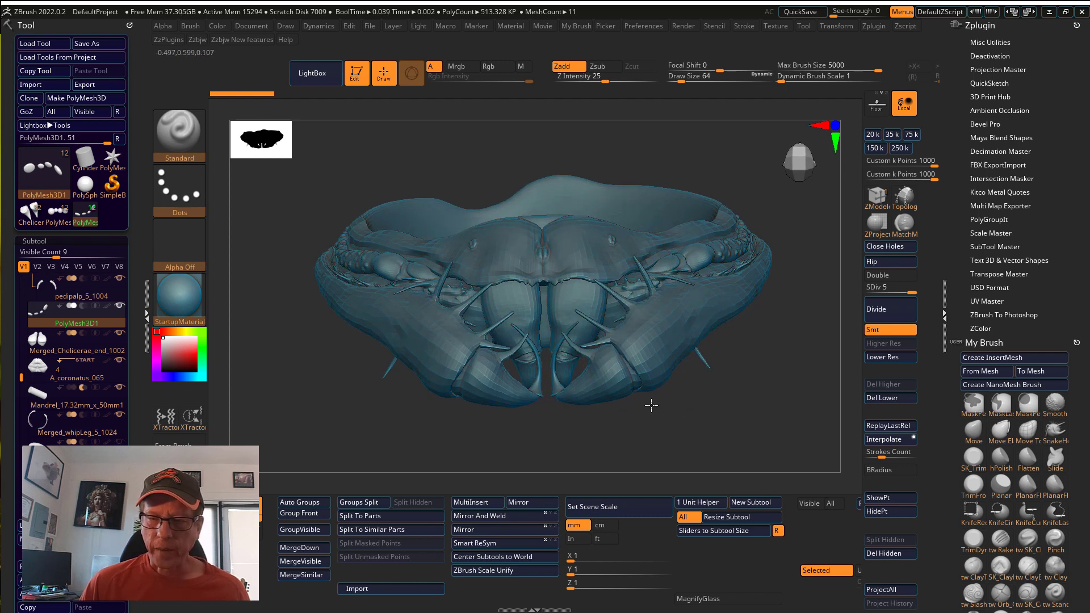
pyautogui.moveTo(652, 404); pyautogui.dragTo(704, 424)
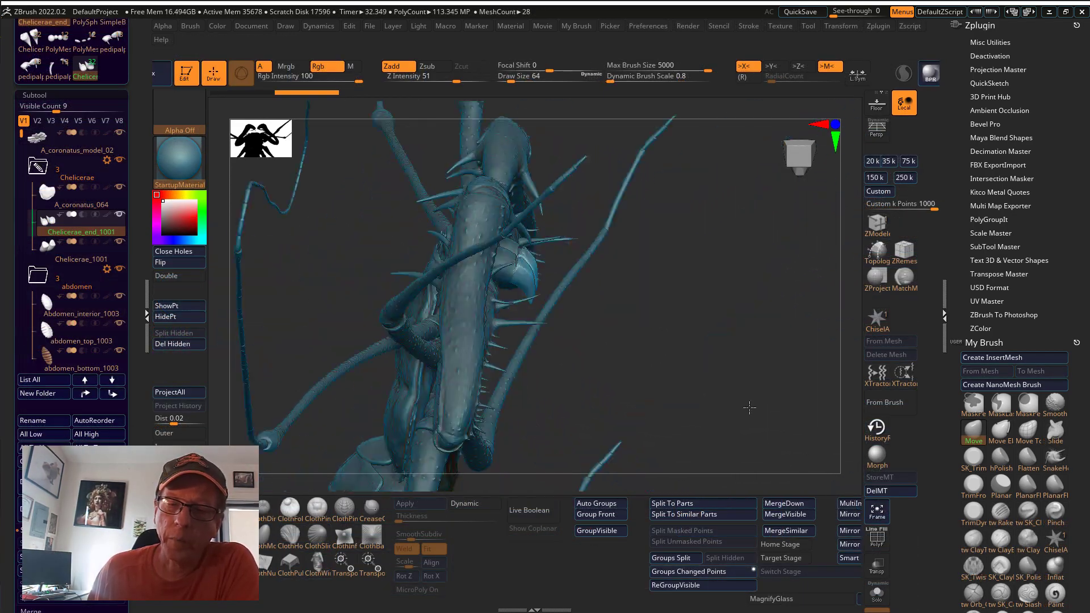
# Step: Orbit the full scorpion to its claws close up, then flip it to show the underside
pyautogui.moveTo(749, 407); pyautogui.dragTo(779, 255)
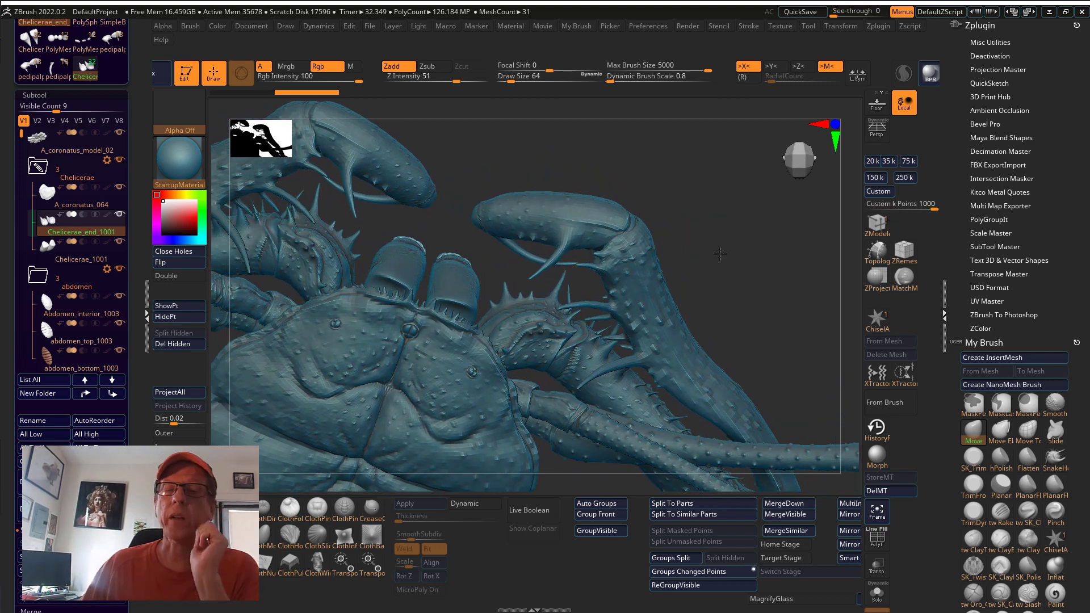
pyautogui.moveTo(720, 254); pyautogui.dragTo(508, 157)
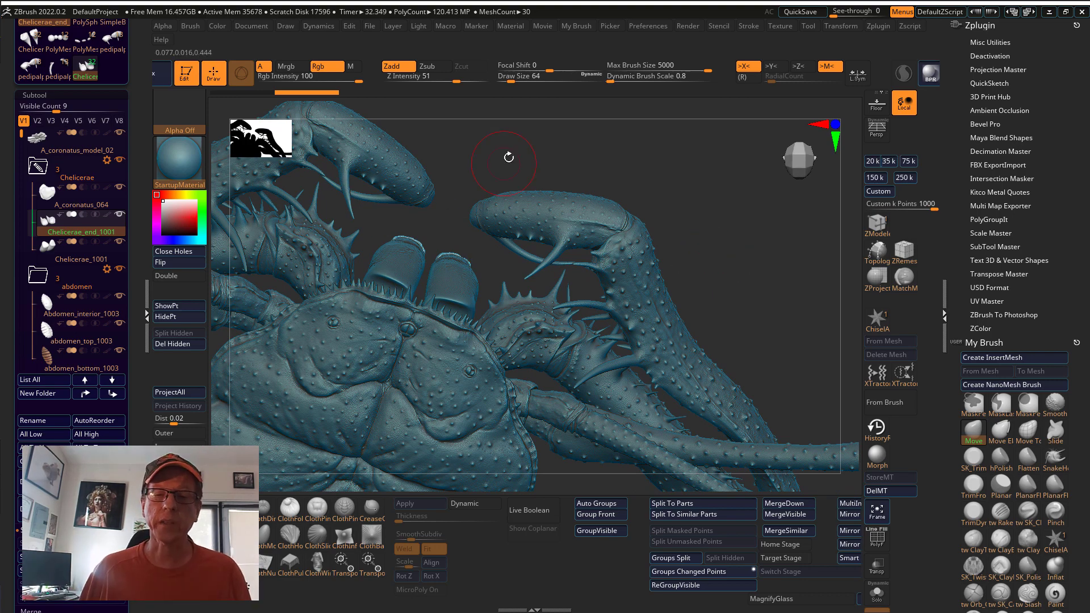
pyautogui.moveTo(508, 160); pyautogui.dragTo(557, 252)
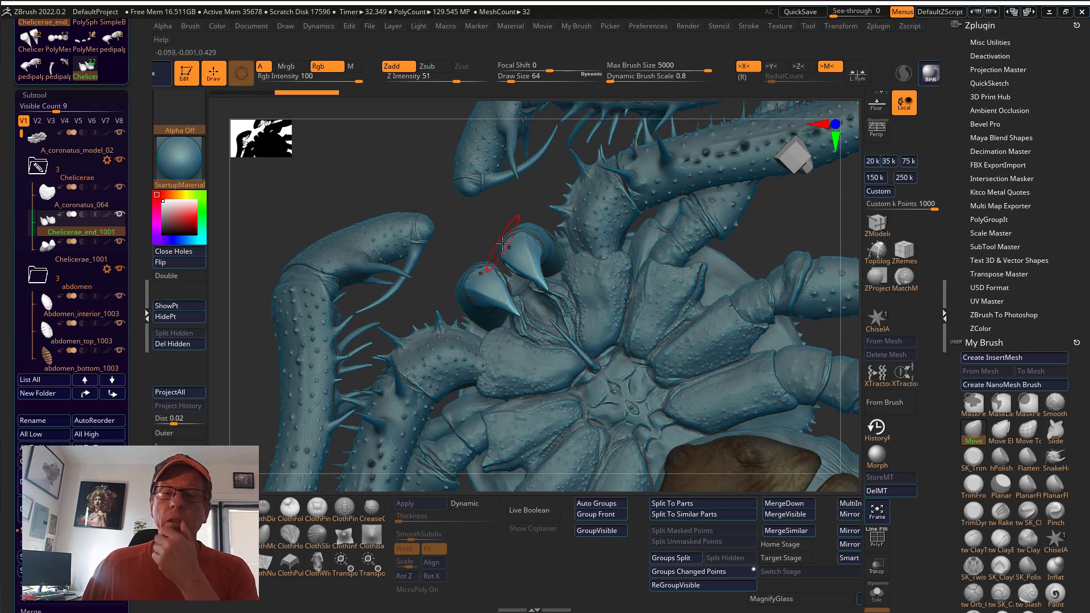
pyautogui.moveTo(501, 243); pyautogui.dragTo(459, 268)
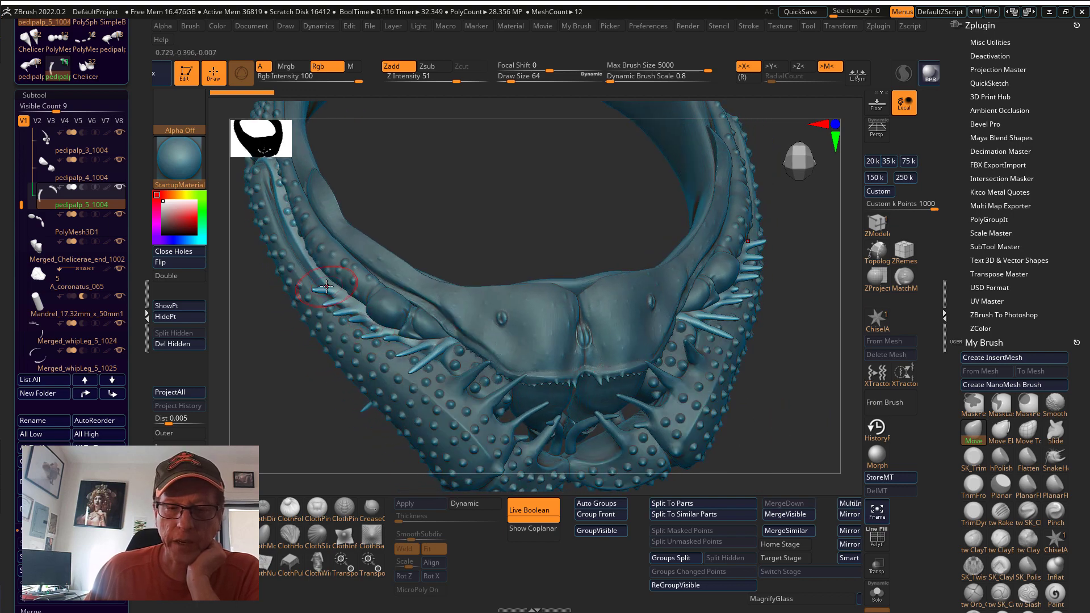
# Step: Look down into the band at the scorpion's face, then turn to show the moon discs
pyautogui.moveTo(327, 287); pyautogui.dragTo(361, 250)
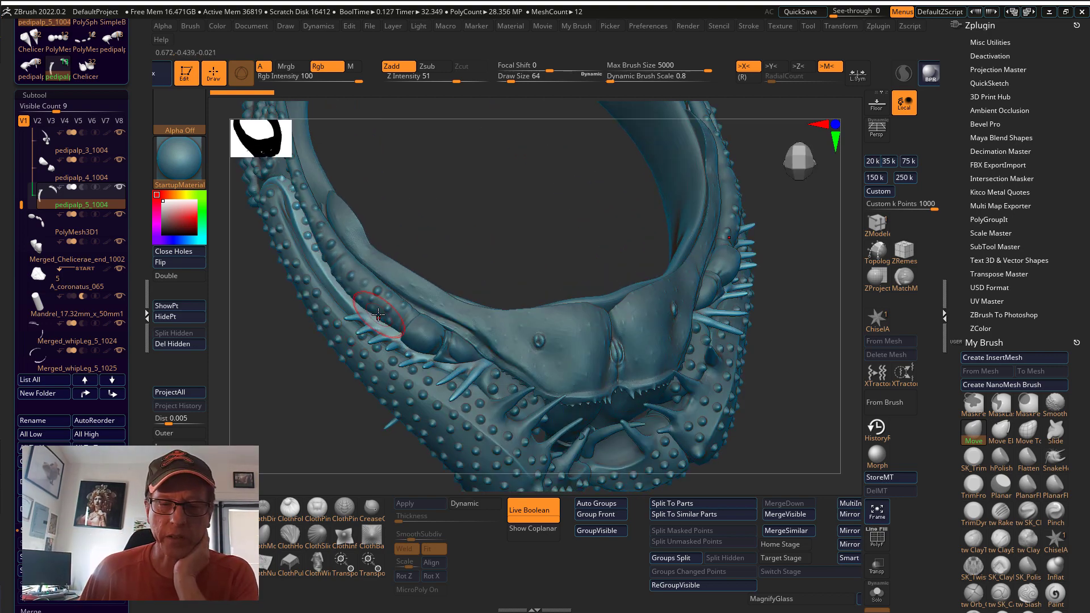
pyautogui.moveTo(379, 314); pyautogui.dragTo(587, 351)
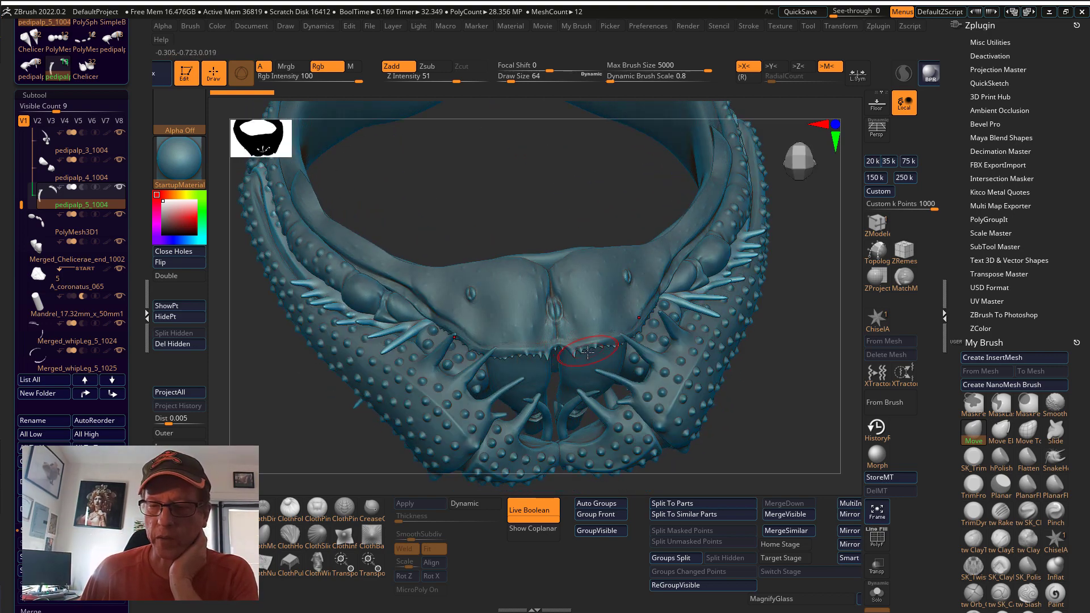
pyautogui.moveTo(587, 351); pyautogui.dragTo(553, 263)
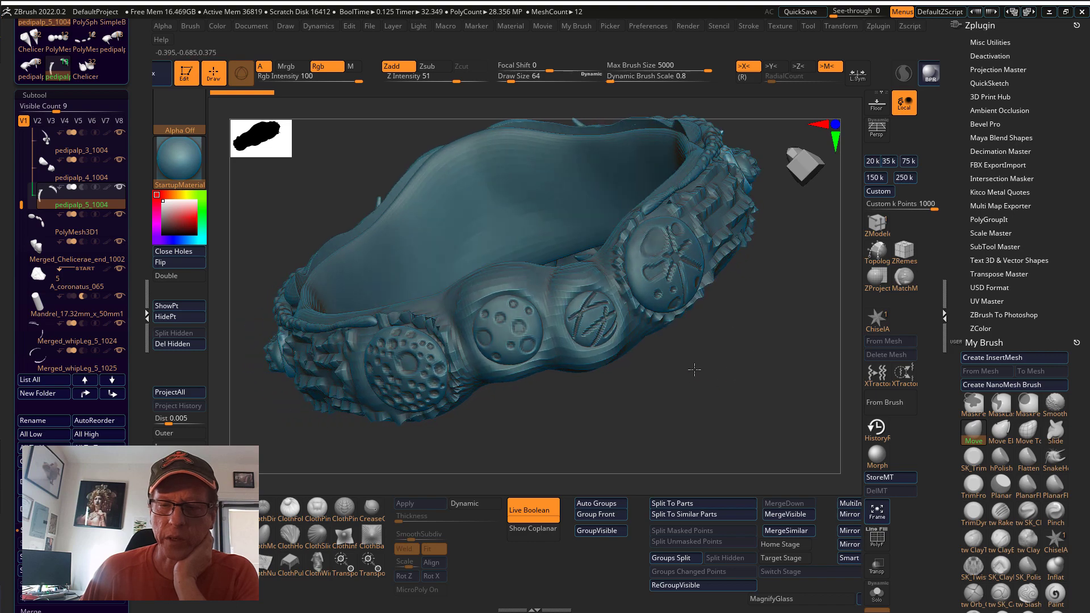
pyautogui.moveTo(693, 368); pyautogui.dragTo(734, 407)
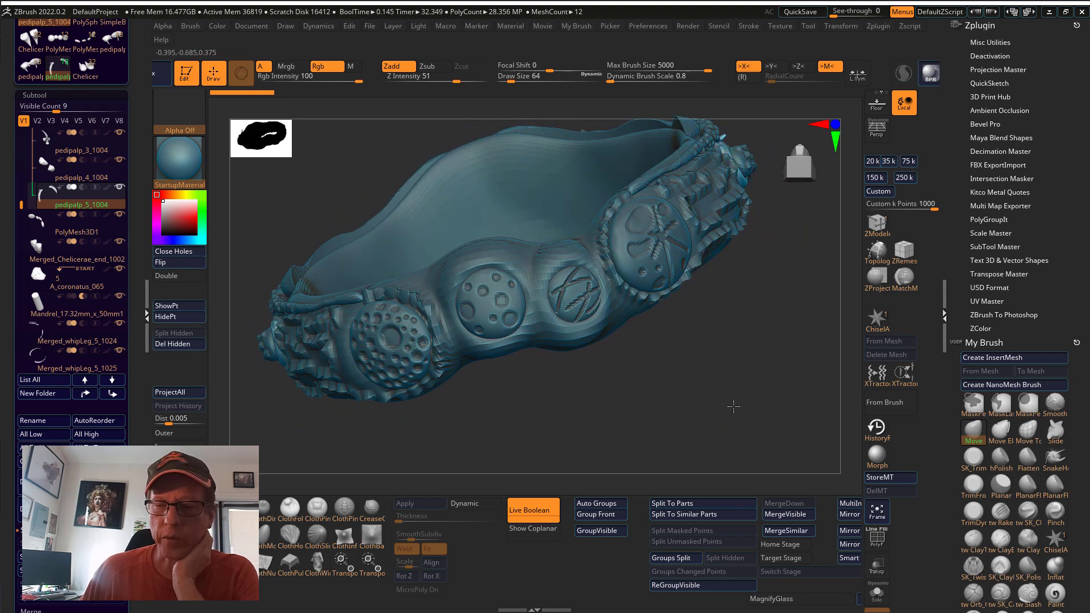
pyautogui.moveTo(733, 406); pyautogui.dragTo(521, 318)
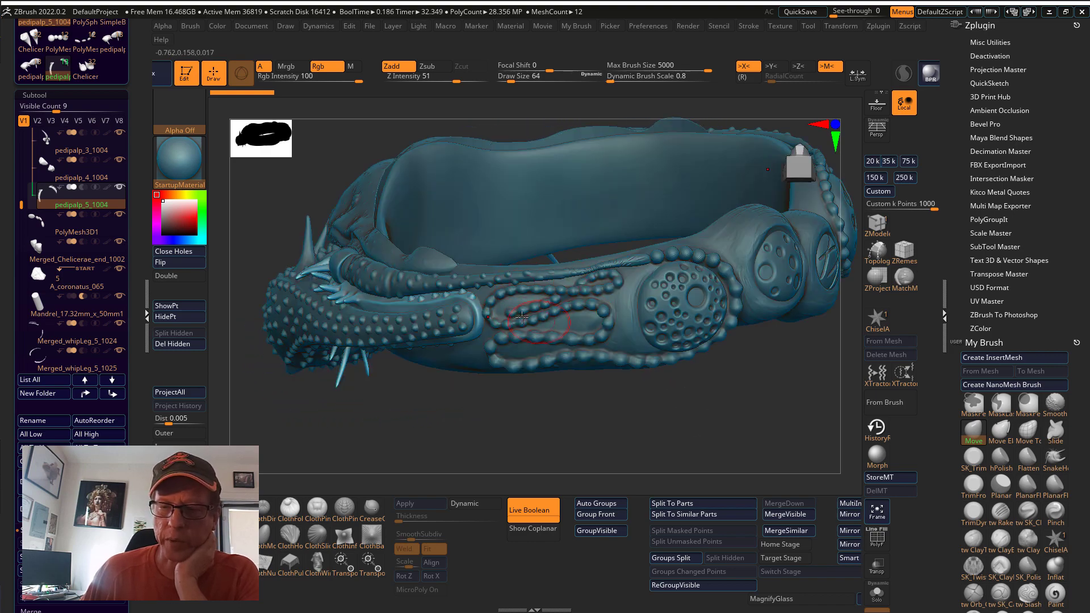
# Step: View the band side-on with the beaded whips, stand it upright, then lay it on its spiny side
pyautogui.moveTo(522, 320); pyautogui.dragTo(549, 396)
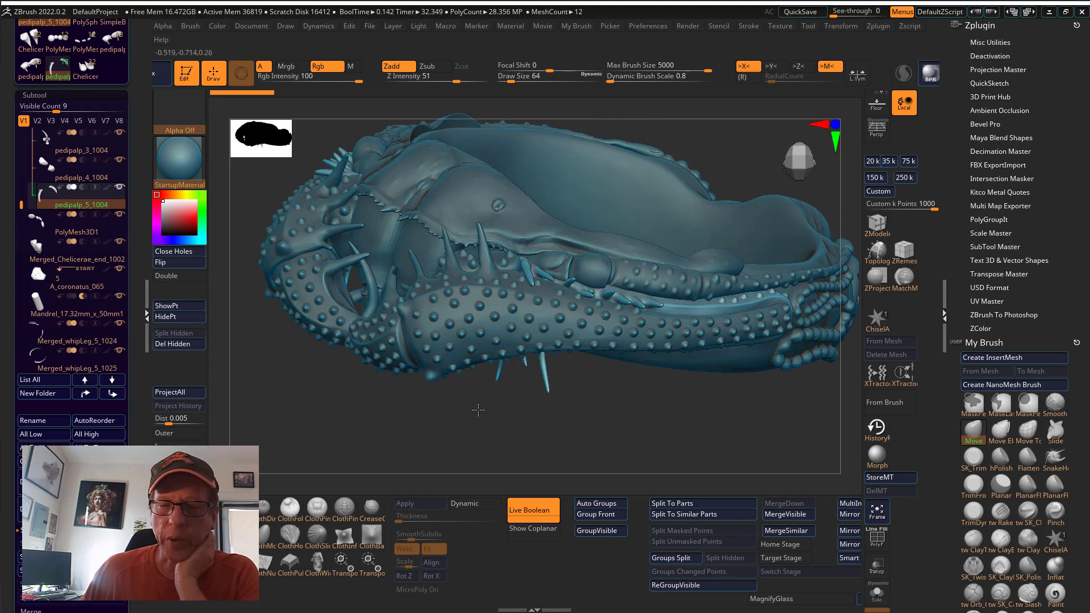
pyautogui.moveTo(478, 410); pyautogui.dragTo(318, 392)
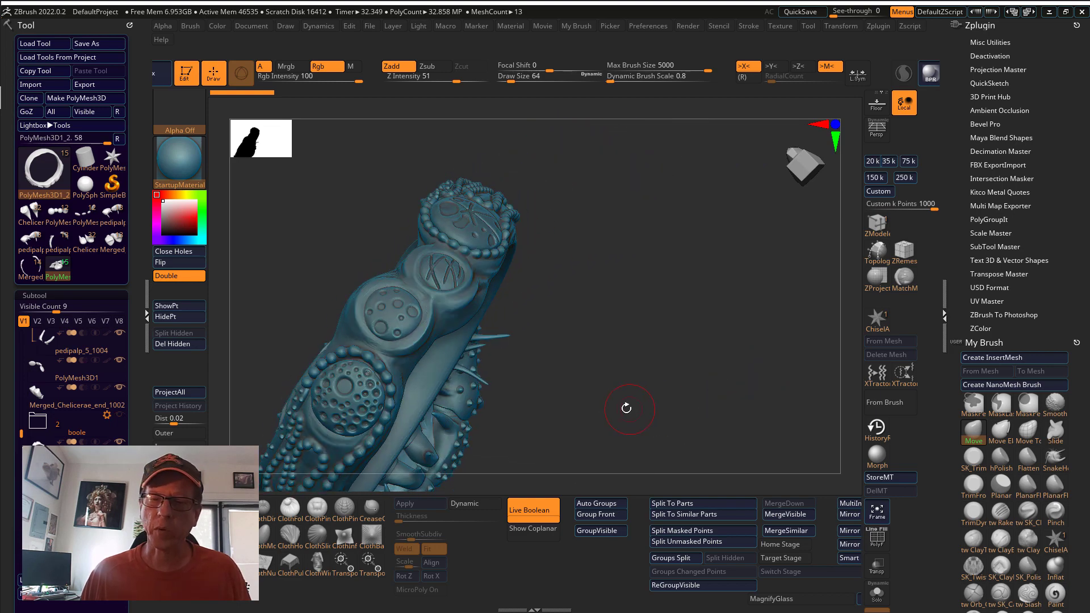
pyautogui.moveTo(625, 410); pyautogui.dragTo(528, 318)
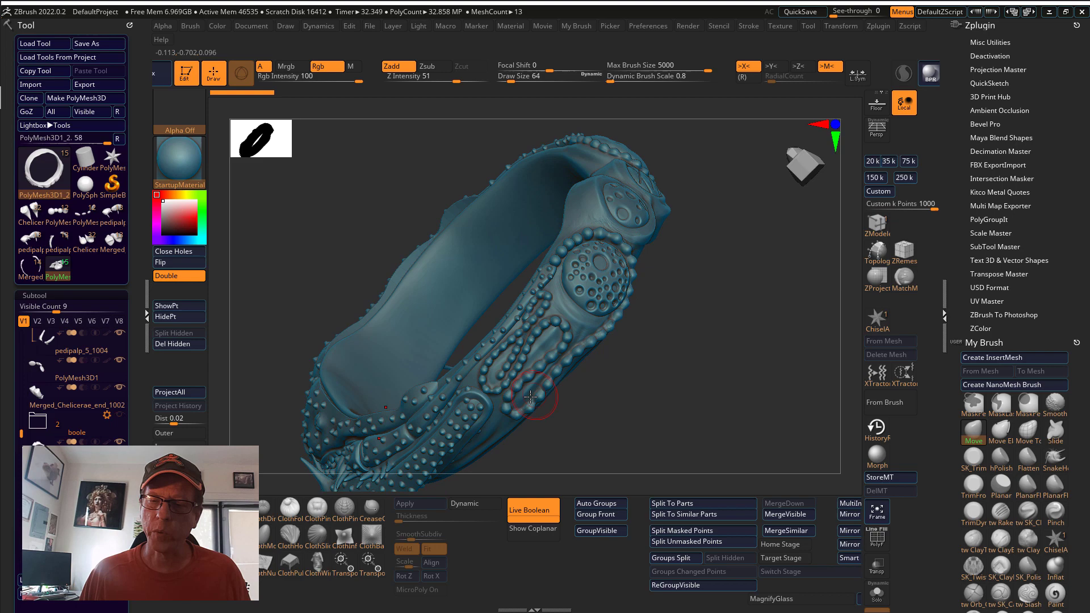
pyautogui.moveTo(518, 302)
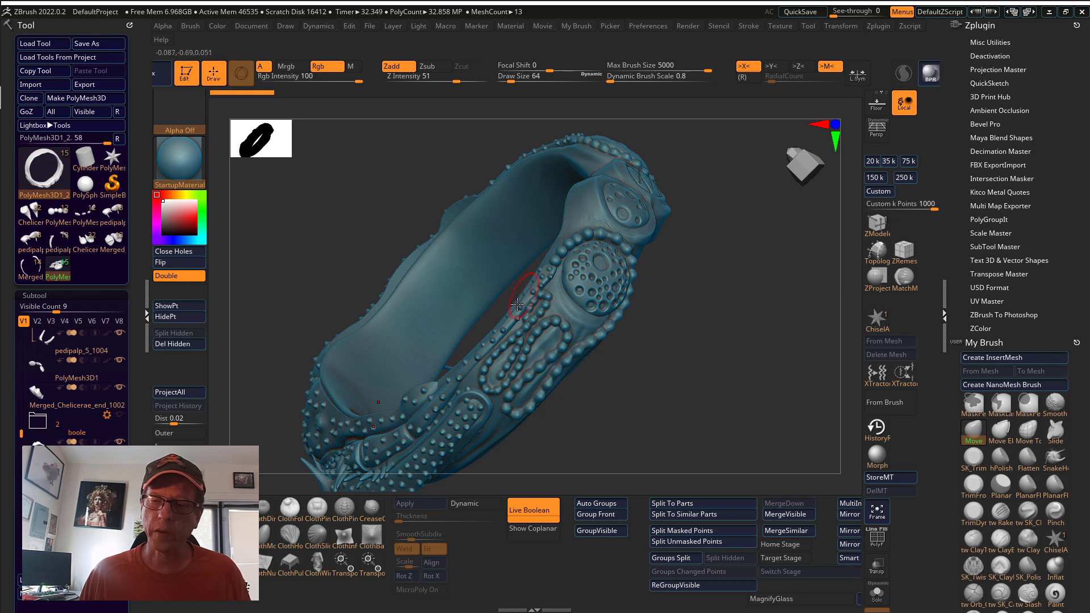
pyautogui.moveTo(518, 304); pyautogui.dragTo(632, 432)
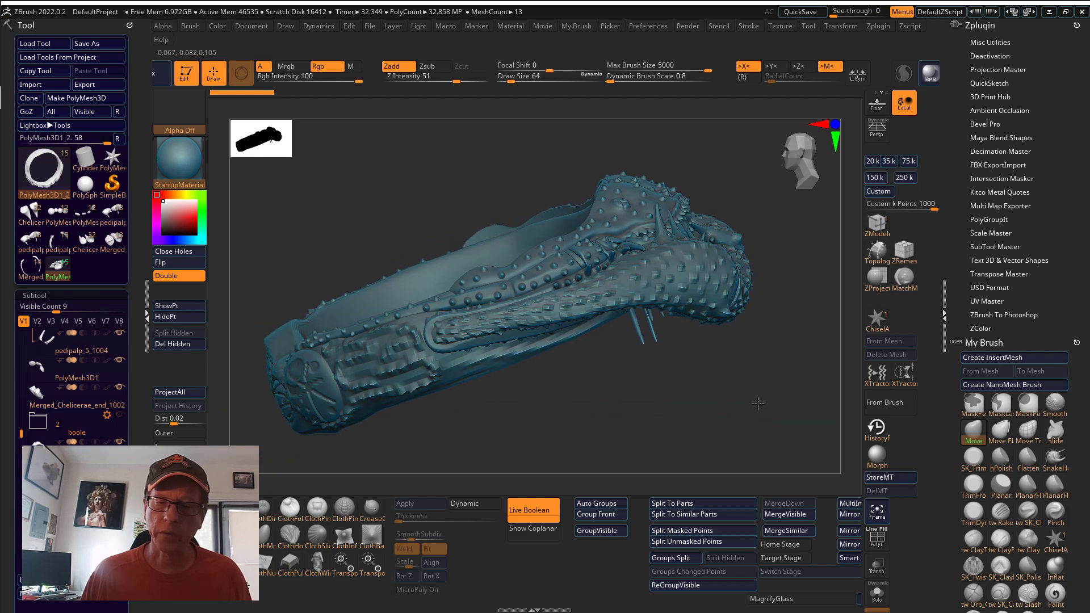
pyautogui.moveTo(758, 403); pyautogui.dragTo(428, 291)
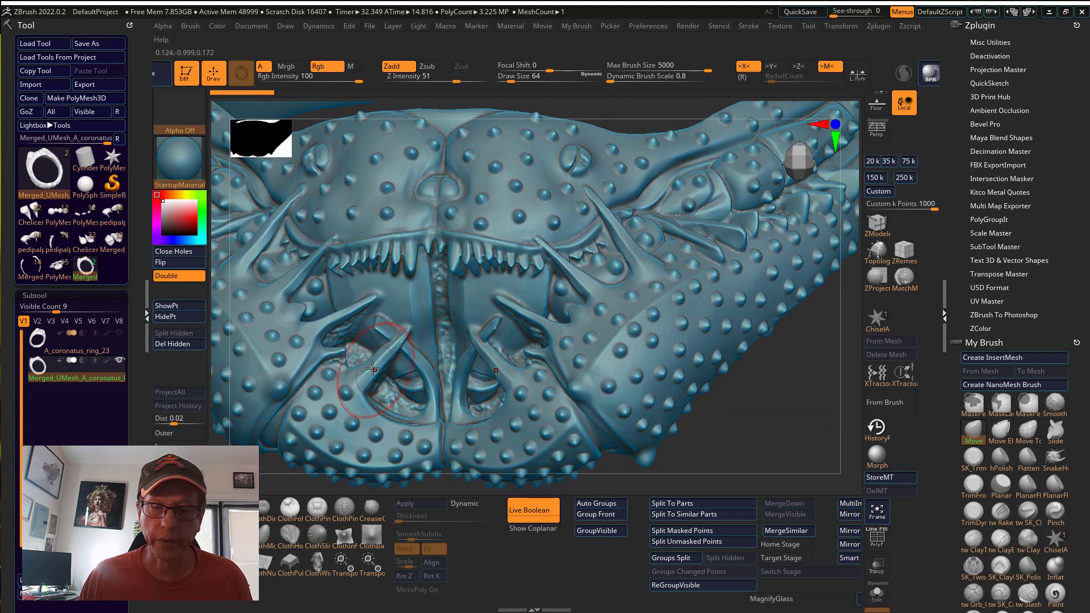
pyautogui.moveTo(373, 368); pyautogui.dragTo(581, 341)
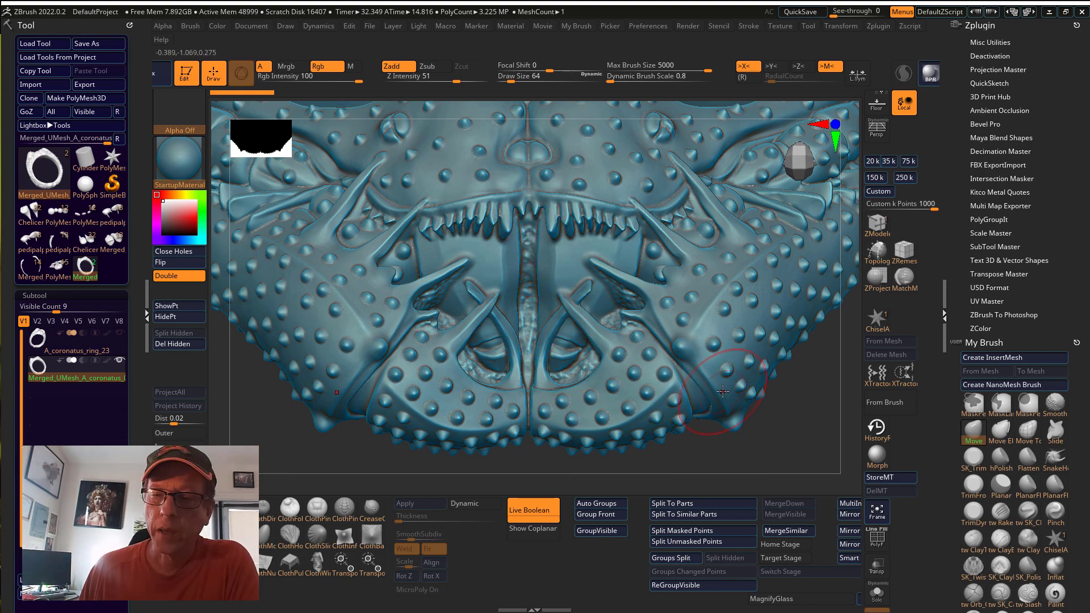
pyautogui.moveTo(538, 236)
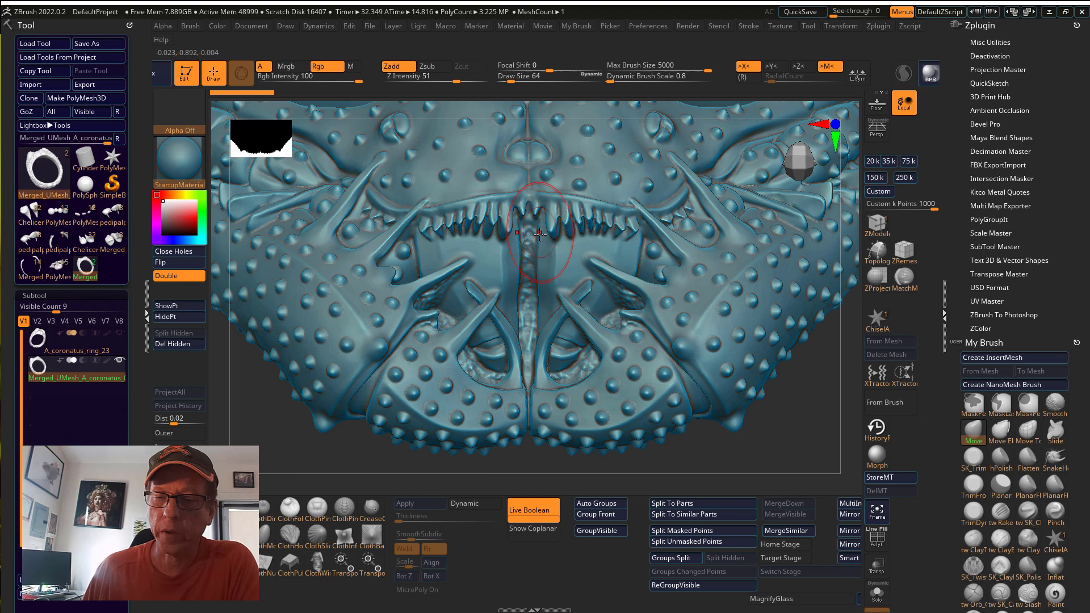
pyautogui.moveTo(636, 420)
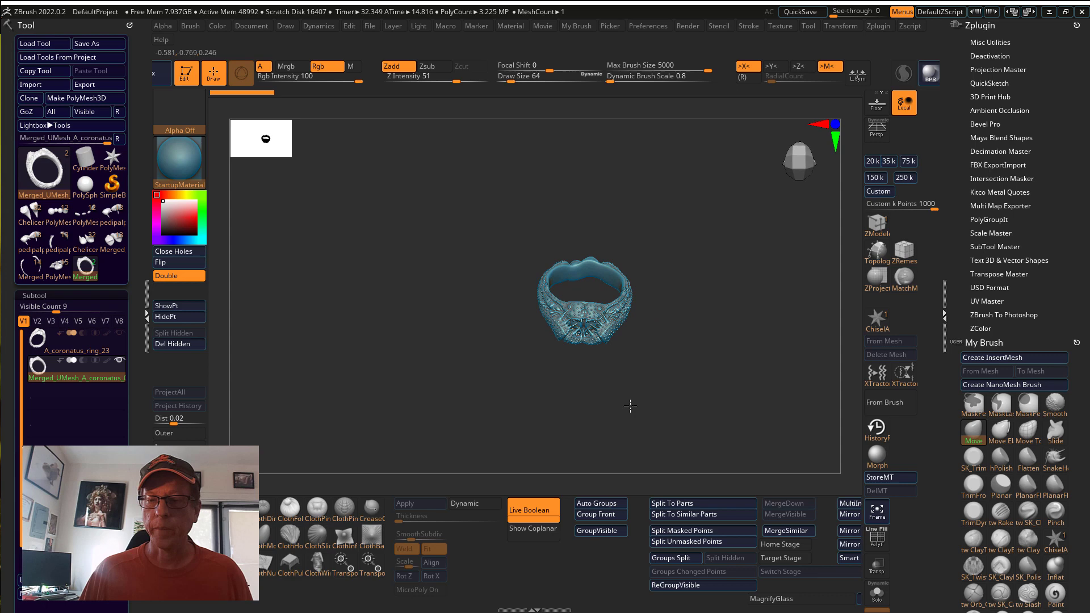
pyautogui.moveTo(629, 406); pyautogui.dragTo(700, 410)
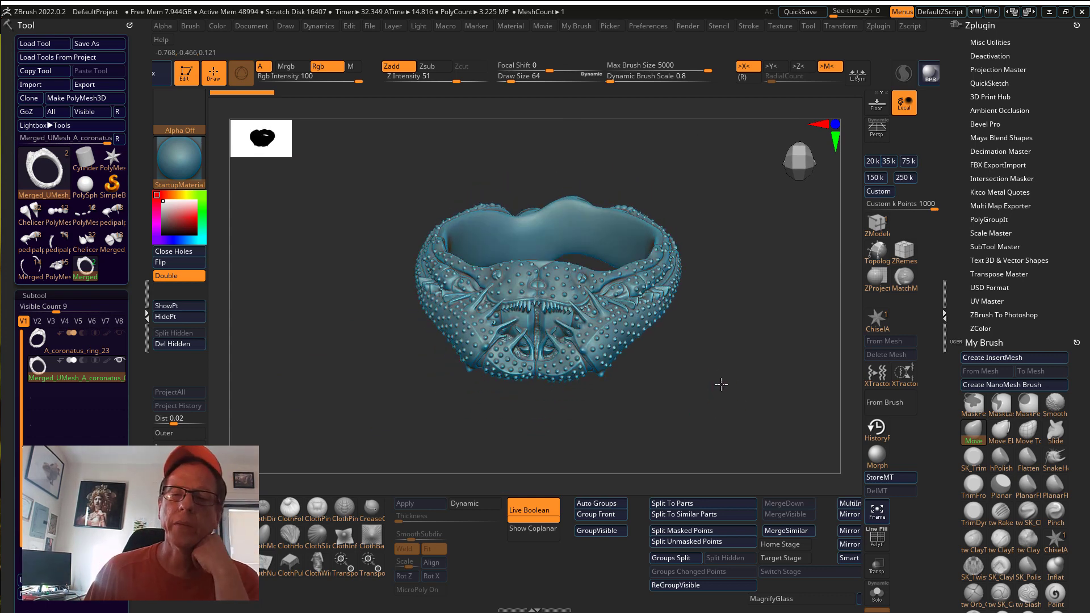
pyautogui.moveTo(721, 386); pyautogui.dragTo(652, 388)
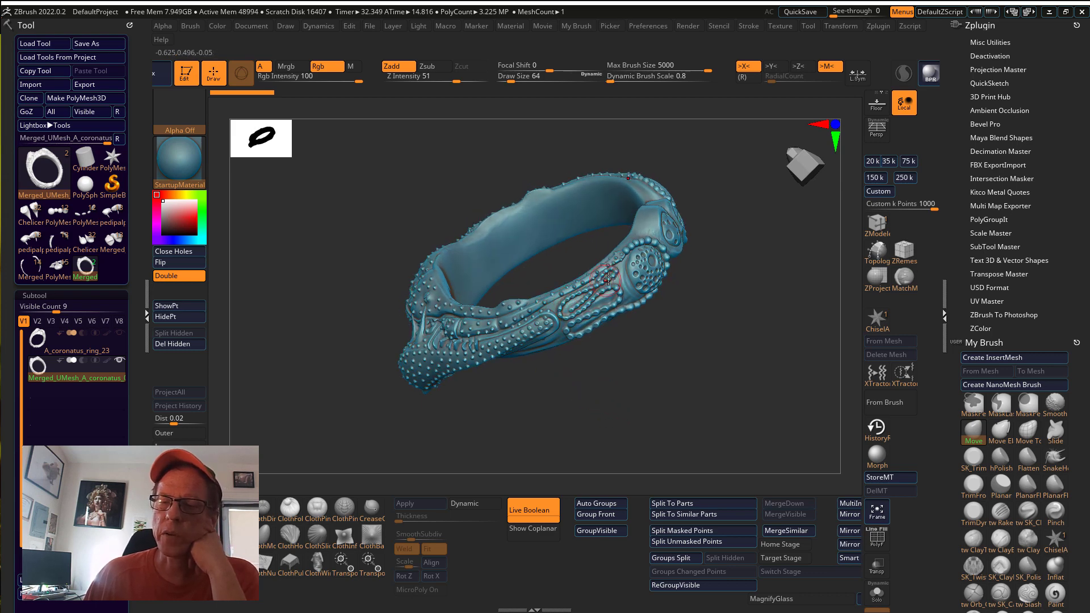
pyautogui.moveTo(608, 282); pyautogui.dragTo(627, 404)
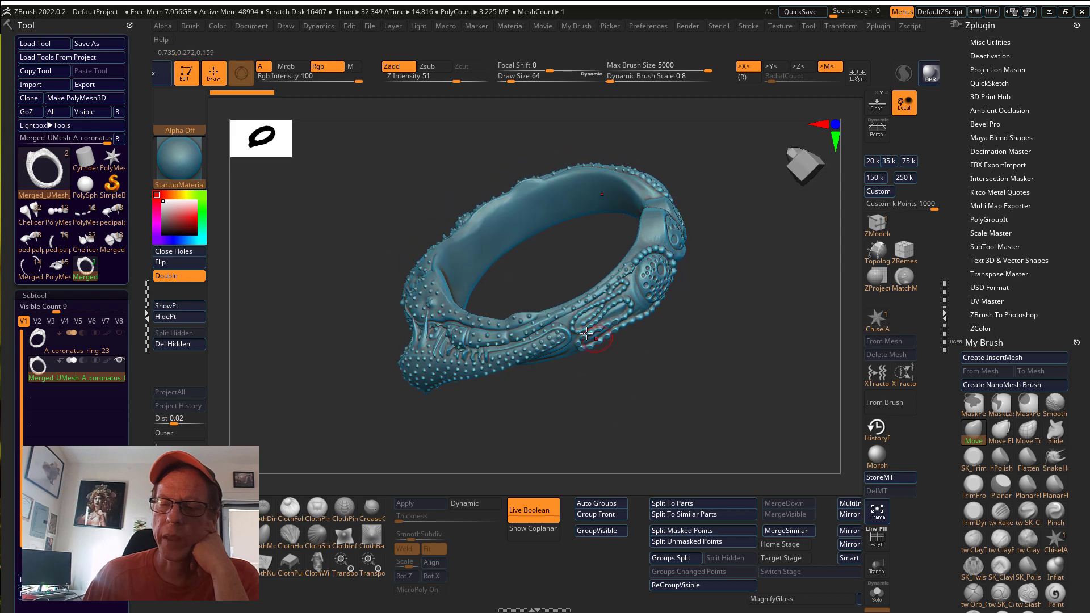
pyautogui.moveTo(587, 333); pyautogui.dragTo(596, 271)
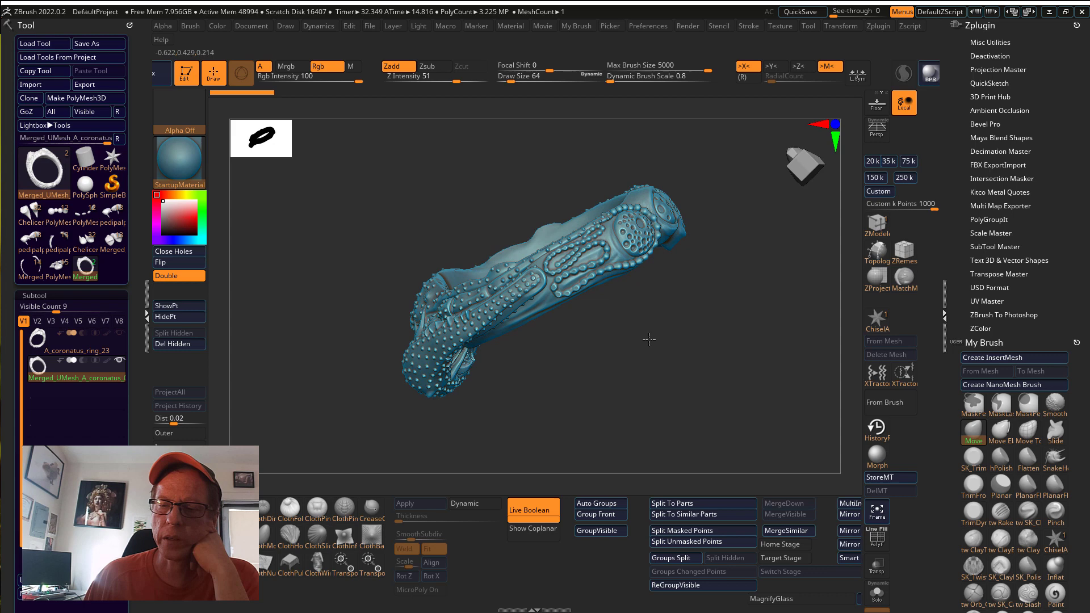
pyautogui.moveTo(646, 339); pyautogui.dragTo(636, 321)
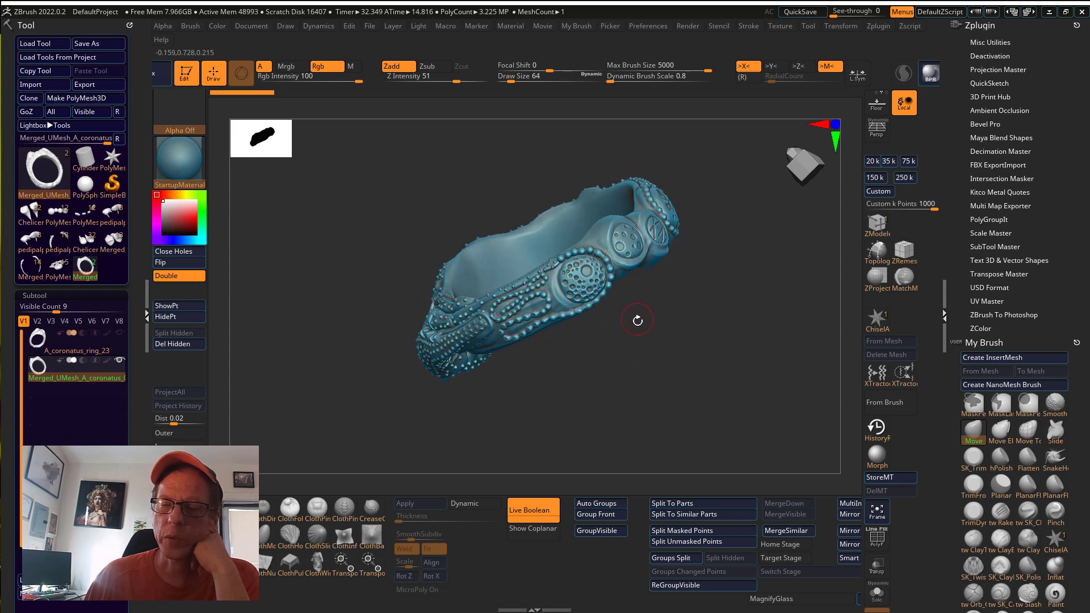
pyautogui.moveTo(636, 320); pyautogui.dragTo(532, 396)
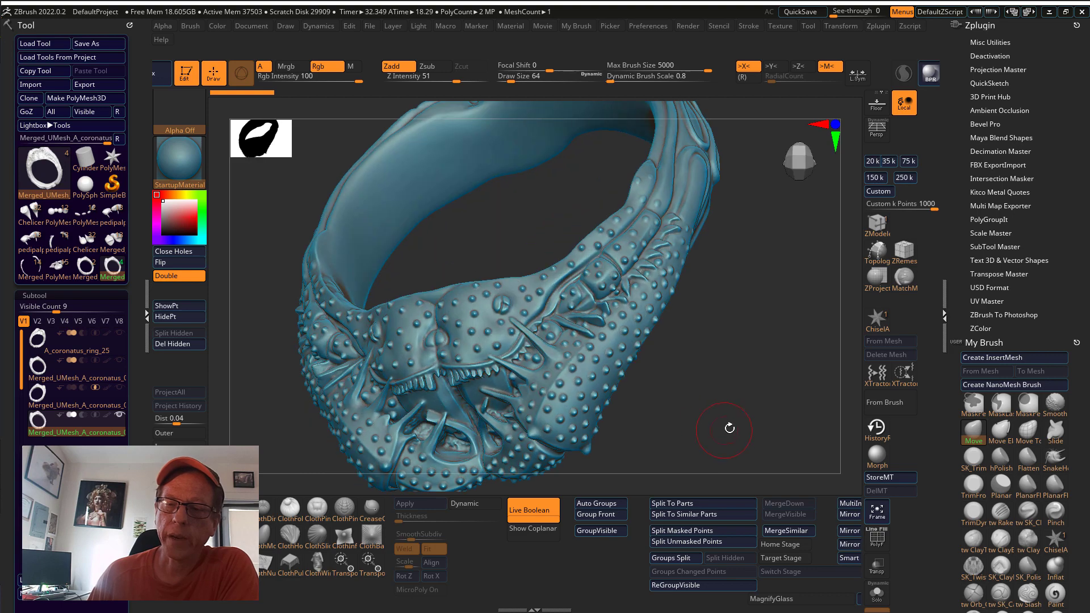
# Step: Orbit the smooth-whip ring to show the four moon medallions along its side
pyautogui.moveTo(730, 429); pyautogui.dragTo(786, 438)
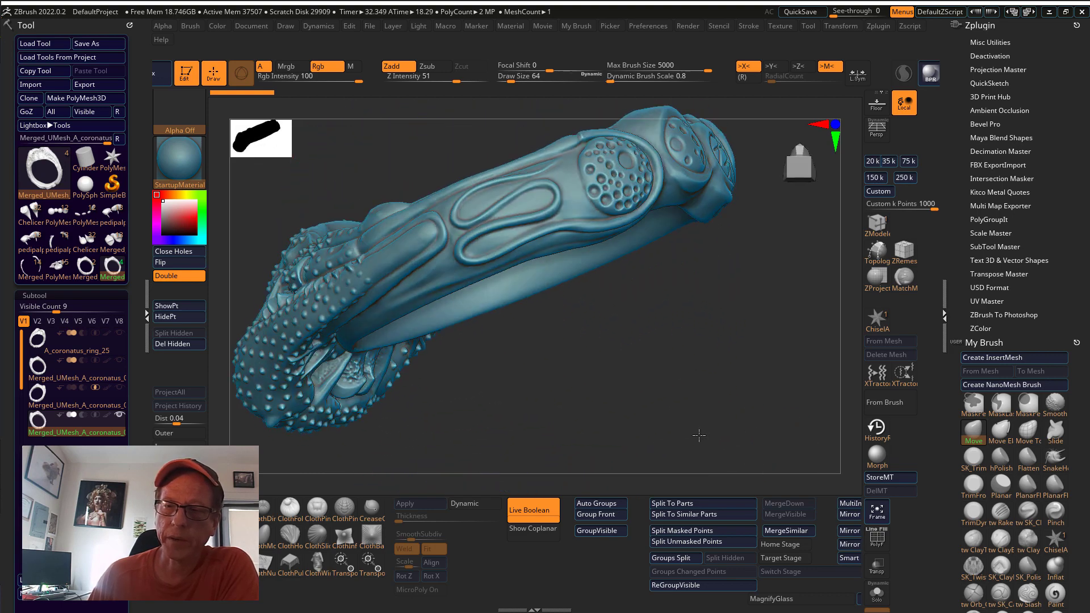
pyautogui.moveTo(699, 436); pyautogui.dragTo(652, 254)
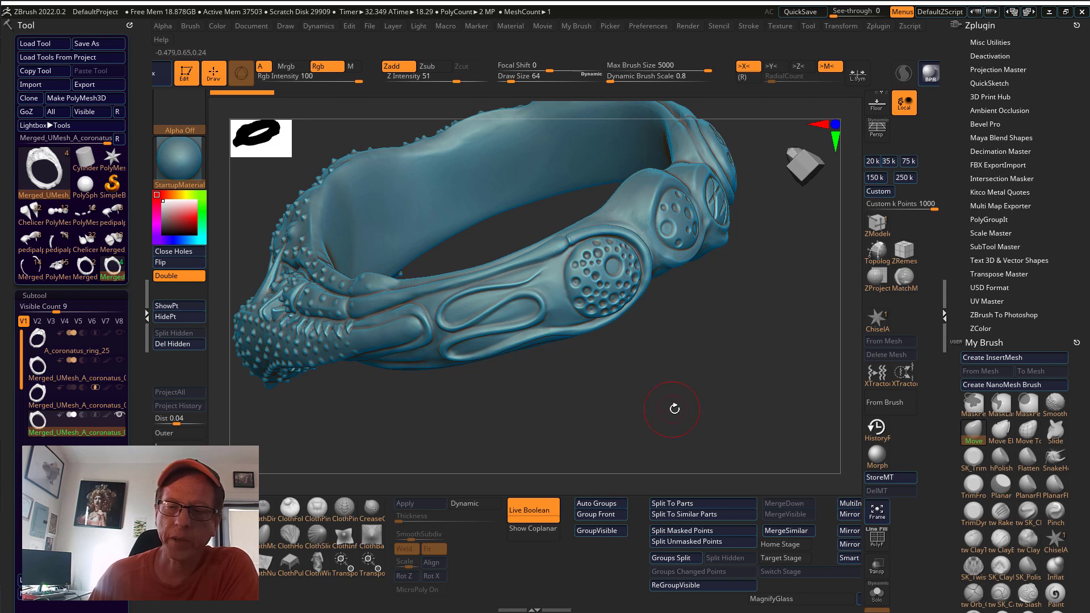
pyautogui.moveTo(672, 409); pyautogui.dragTo(679, 381)
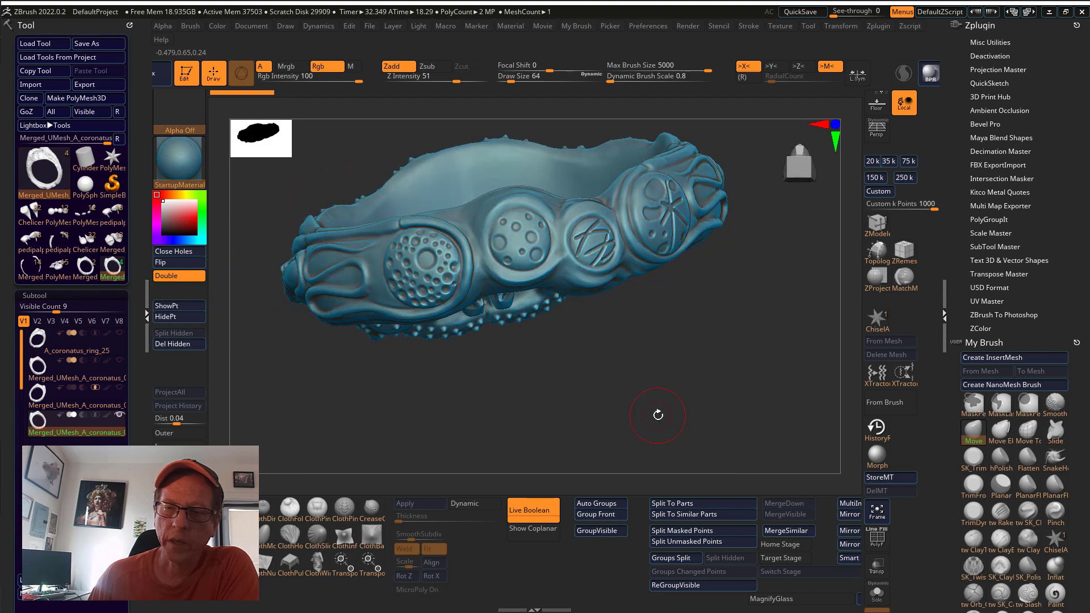
pyautogui.moveTo(658, 415); pyautogui.dragTo(632, 435)
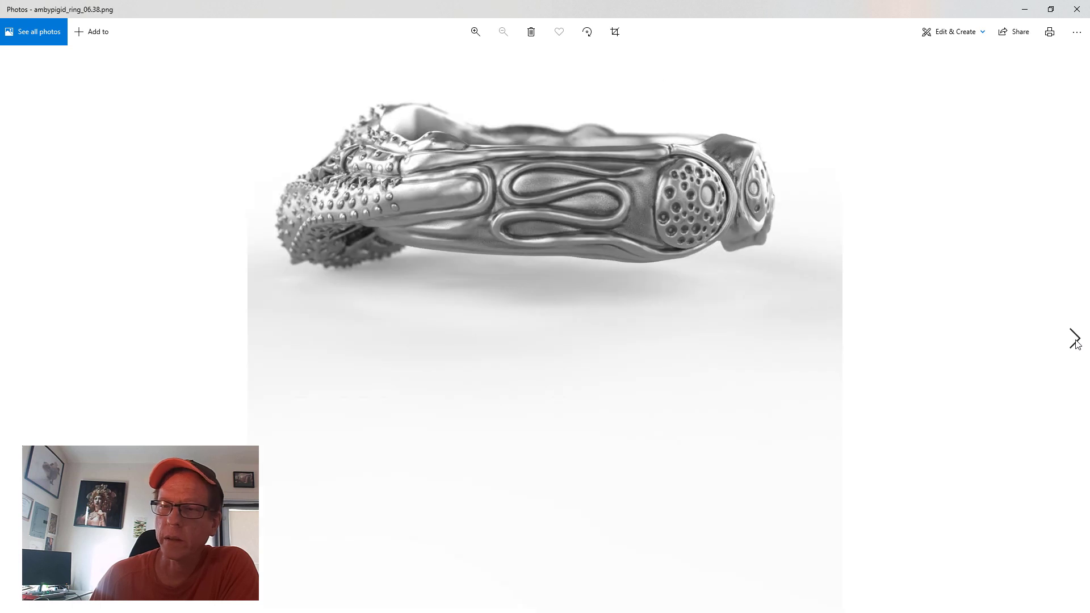
# Step: Step forward through the purple resin print photos of the ring
pyautogui.click(1075, 338)
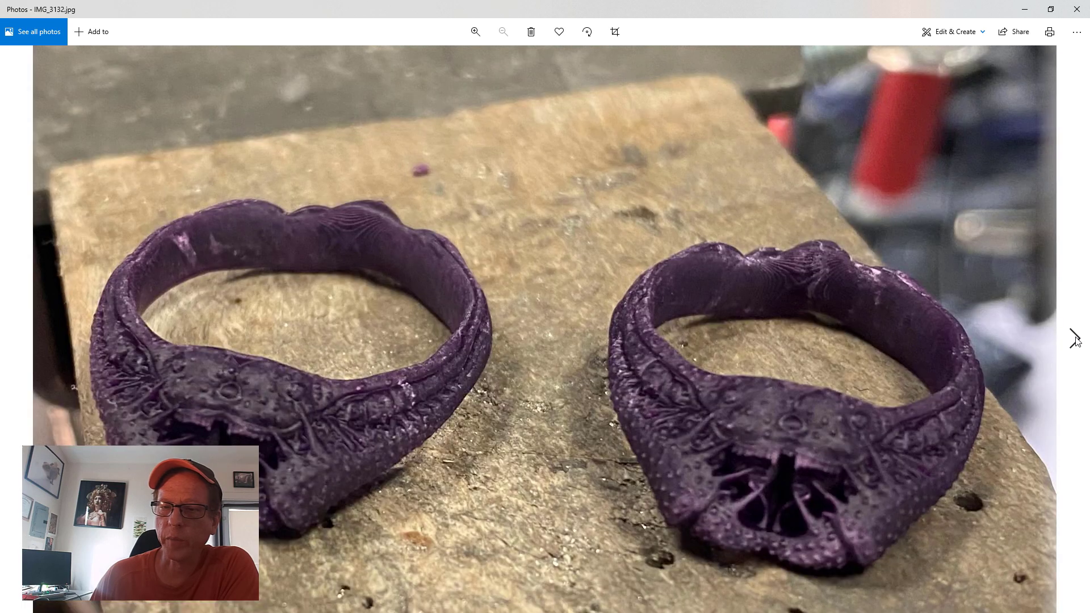
pyautogui.moveTo(702, 454)
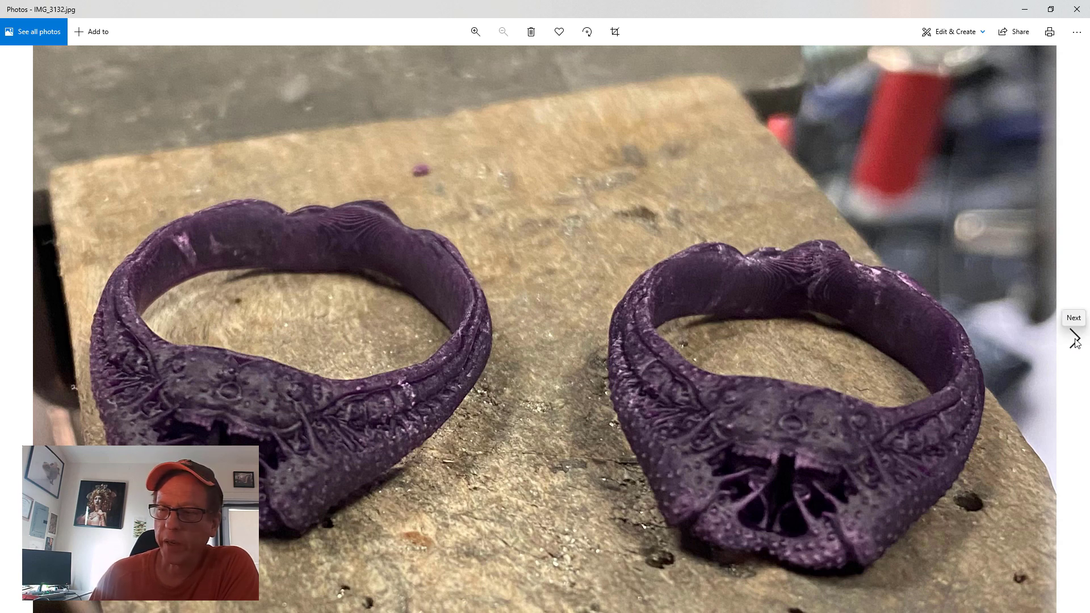
pyautogui.click(1073, 338)
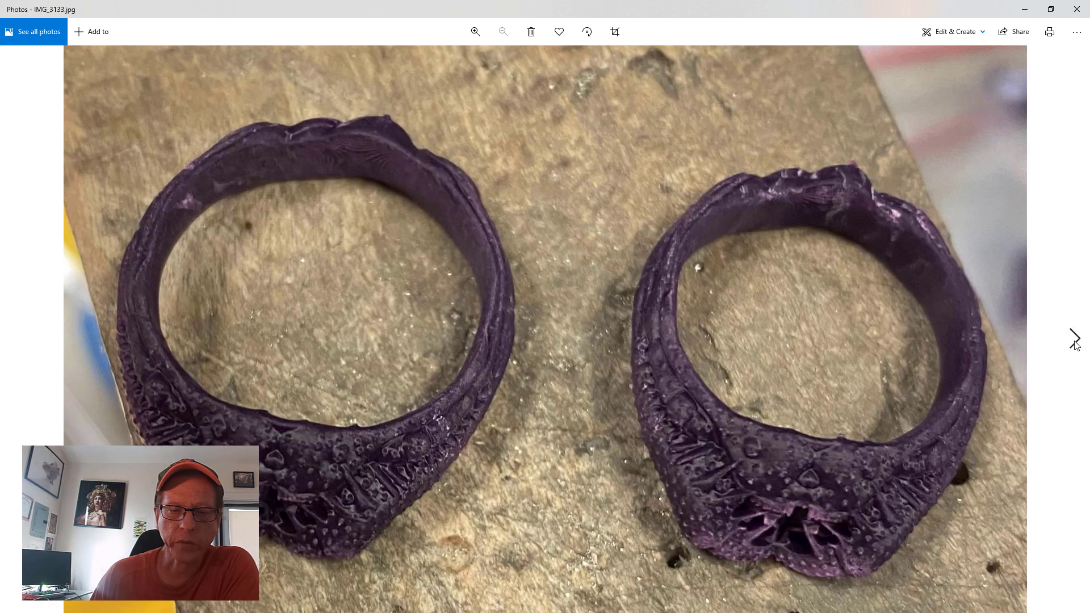
pyautogui.click(1075, 338)
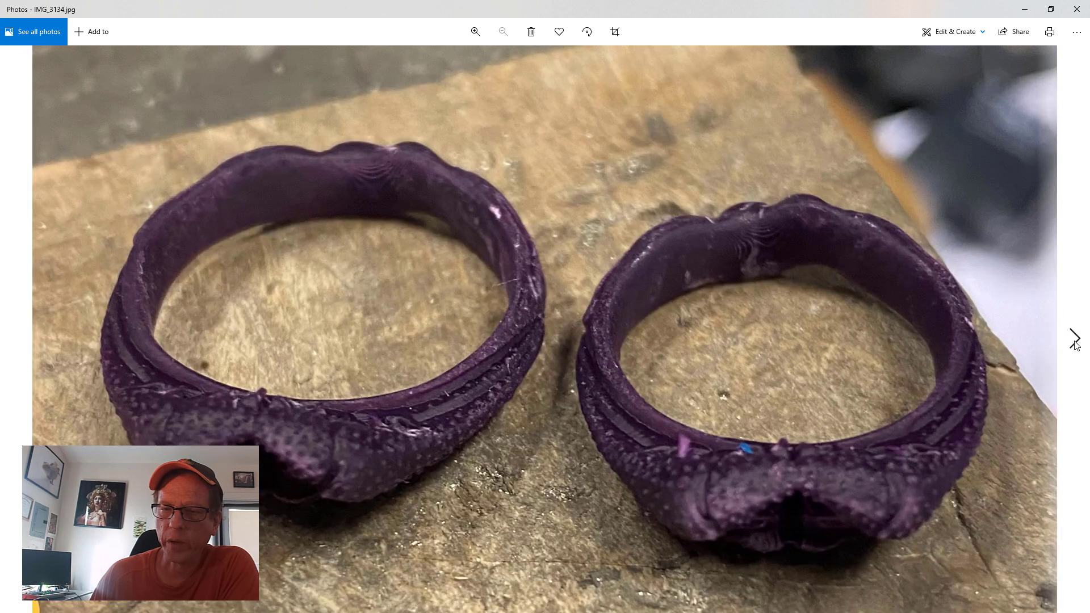
pyautogui.click(1074, 338)
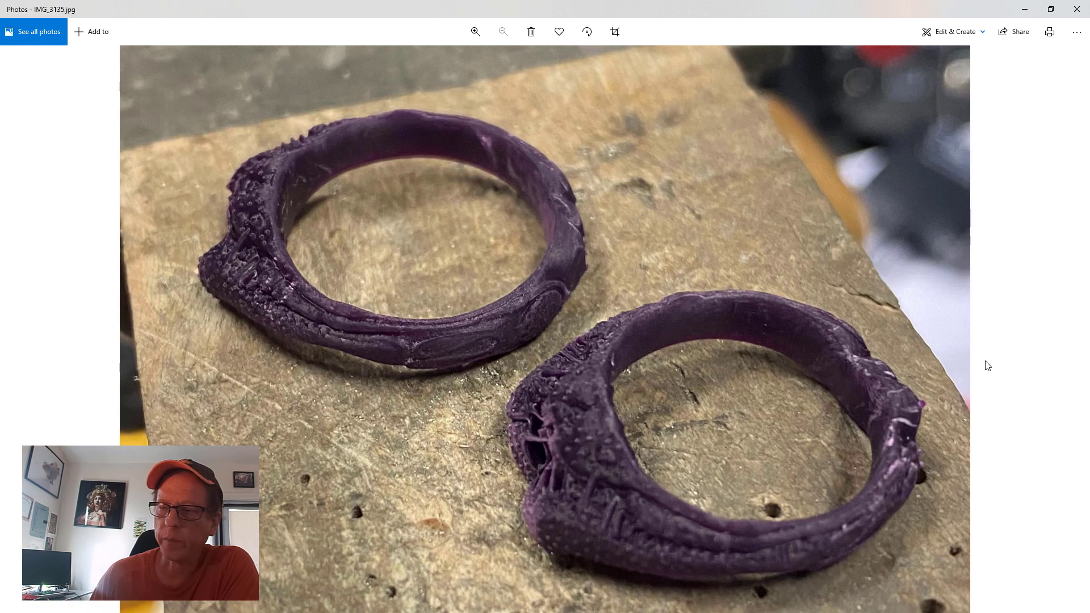
pyautogui.moveTo(58, 359)
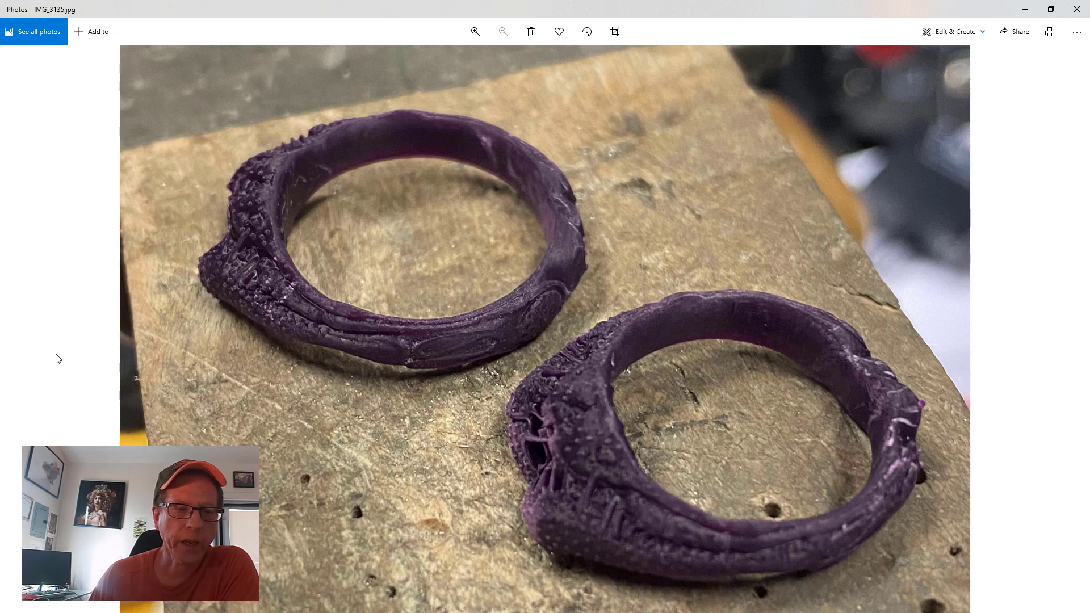
# Step: Step back two pictures, then forward to the front silver render
pyautogui.click(13, 338)
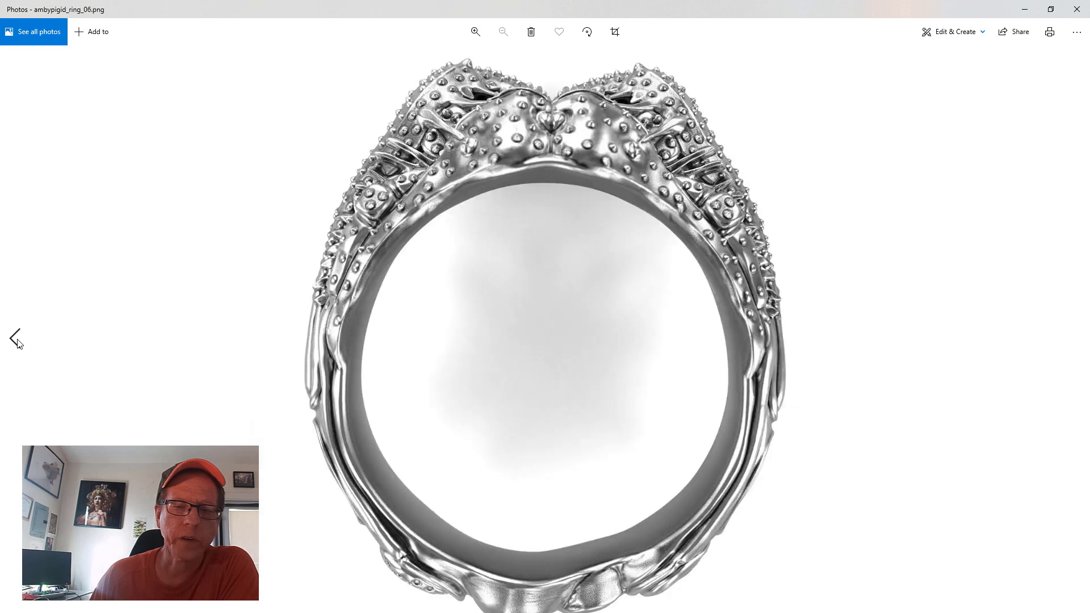
pyautogui.click(14, 338)
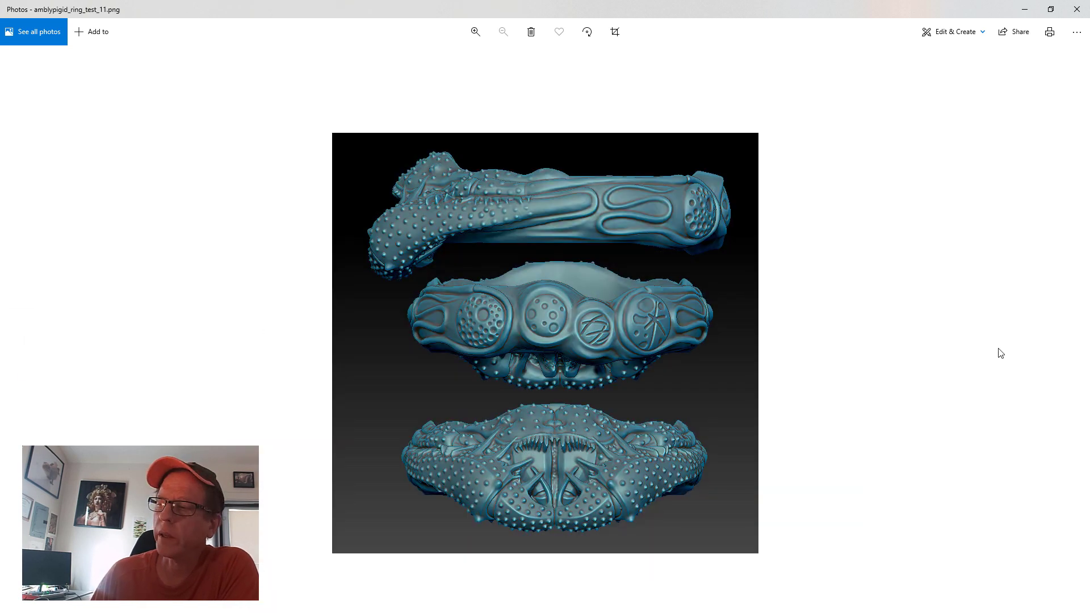
pyautogui.click(1074, 339)
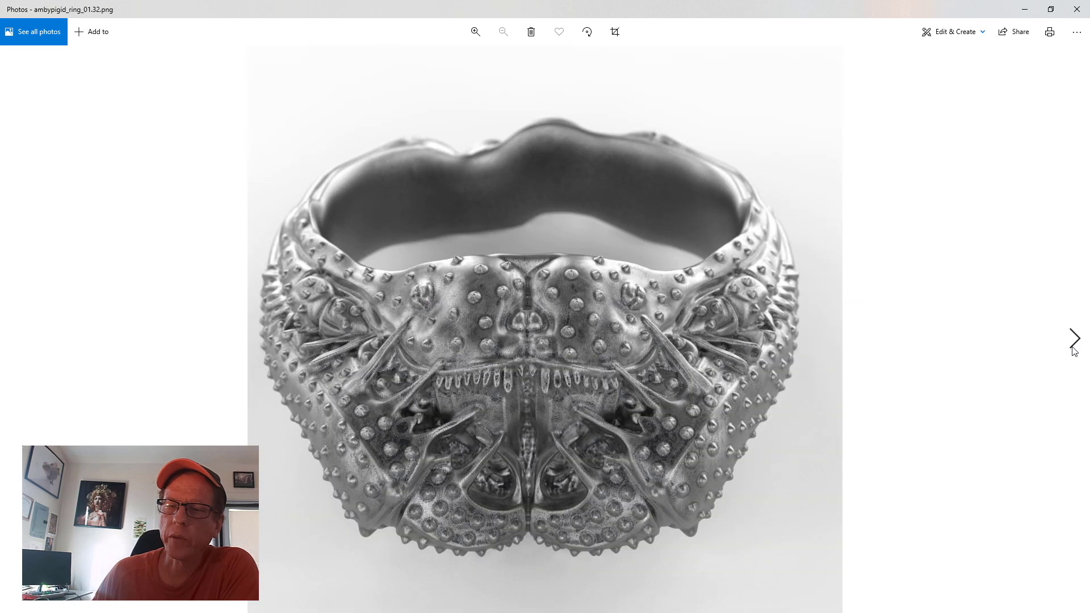
pyautogui.click(1073, 340)
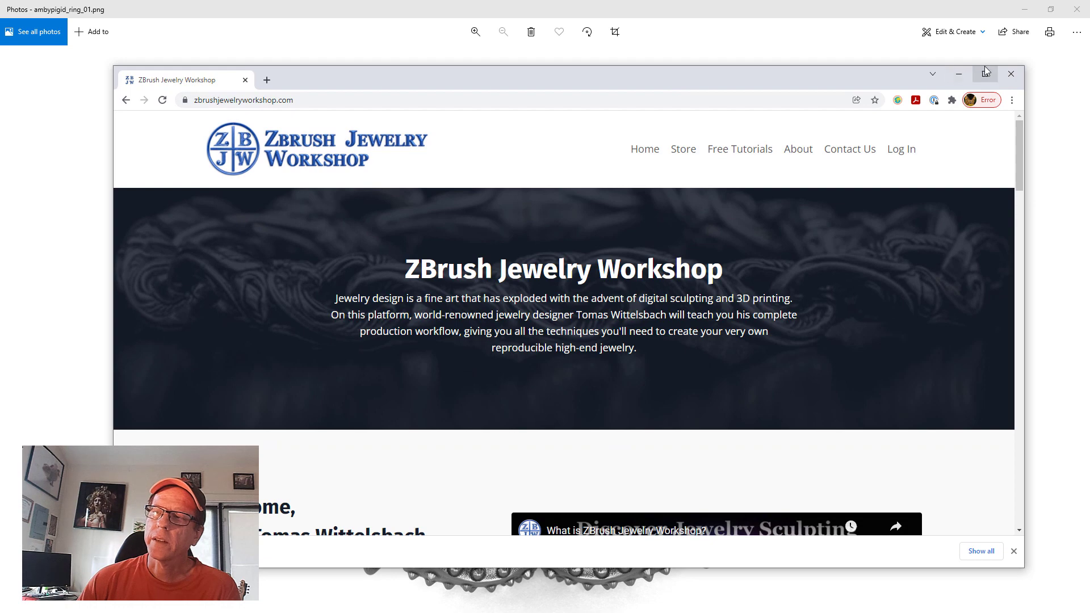
# Step: Maximize Chrome on zbrushjewelryworkshop.com and scroll down to the FAQ section
pyautogui.click(985, 74)
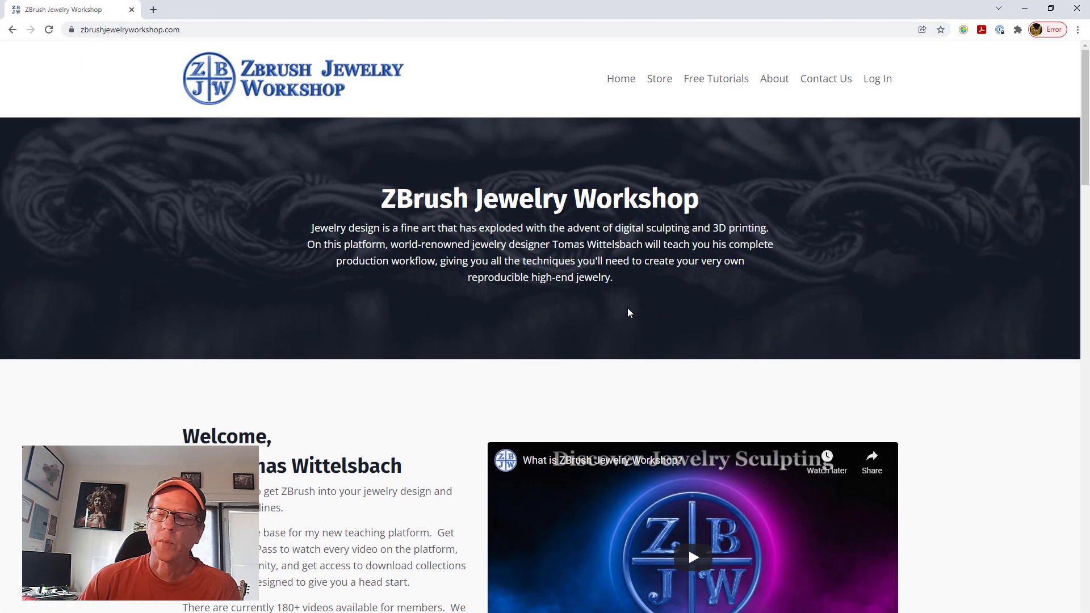
pyautogui.scroll(-3)
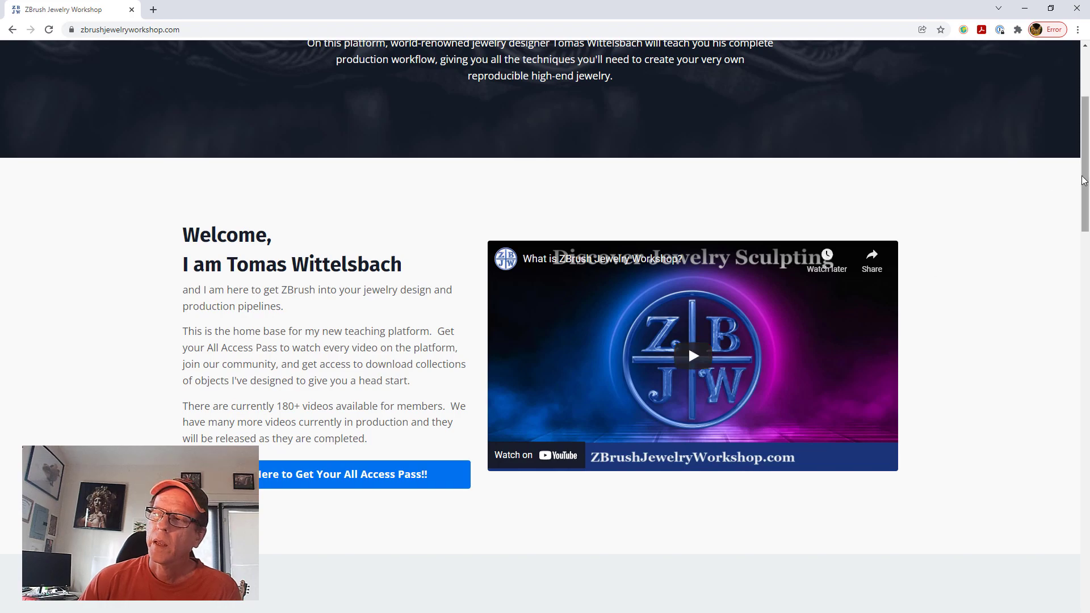
pyautogui.scroll(-3)
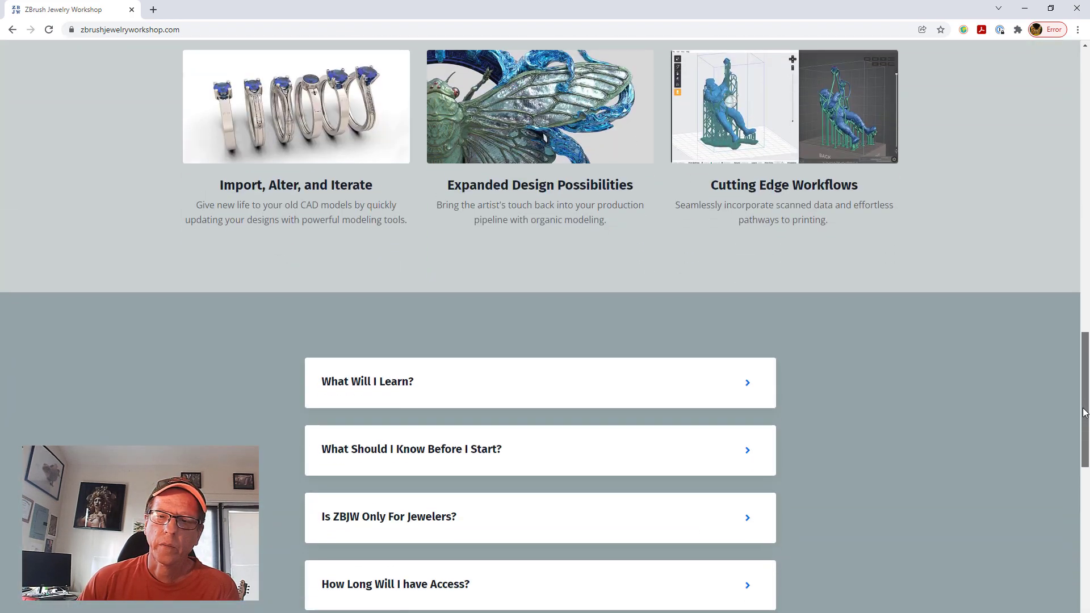
pyautogui.scroll(-3)
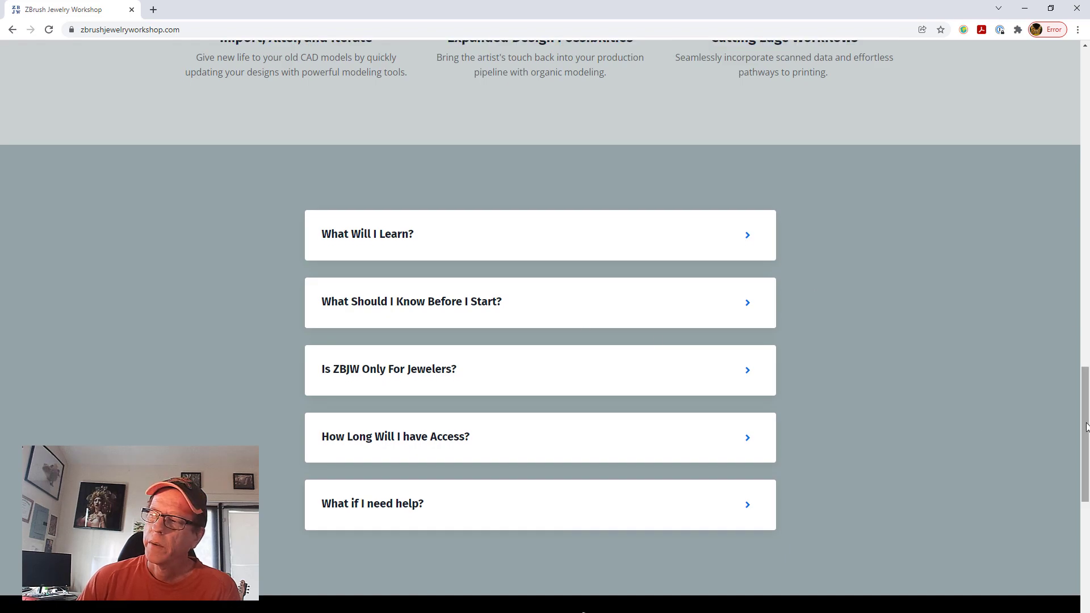